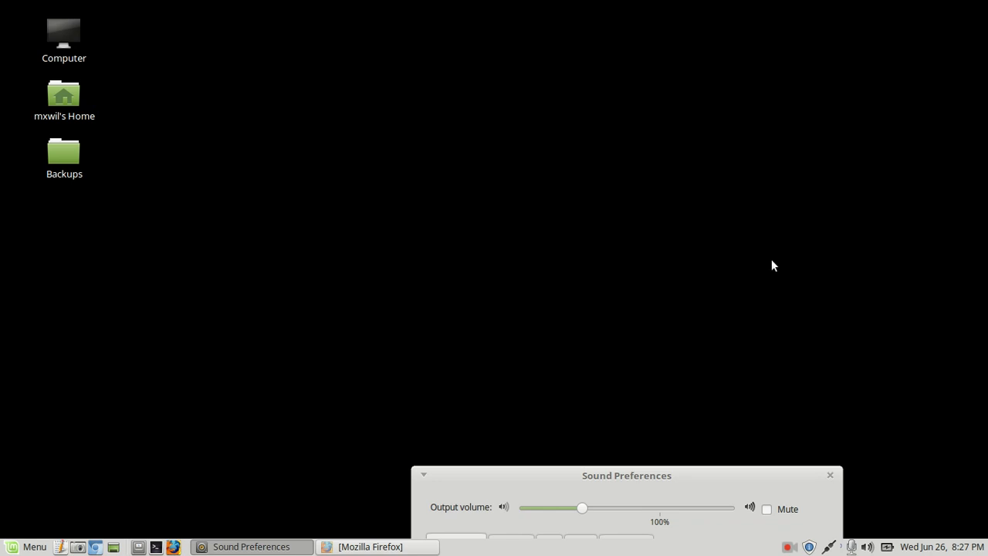
mouse_move(731, 328)
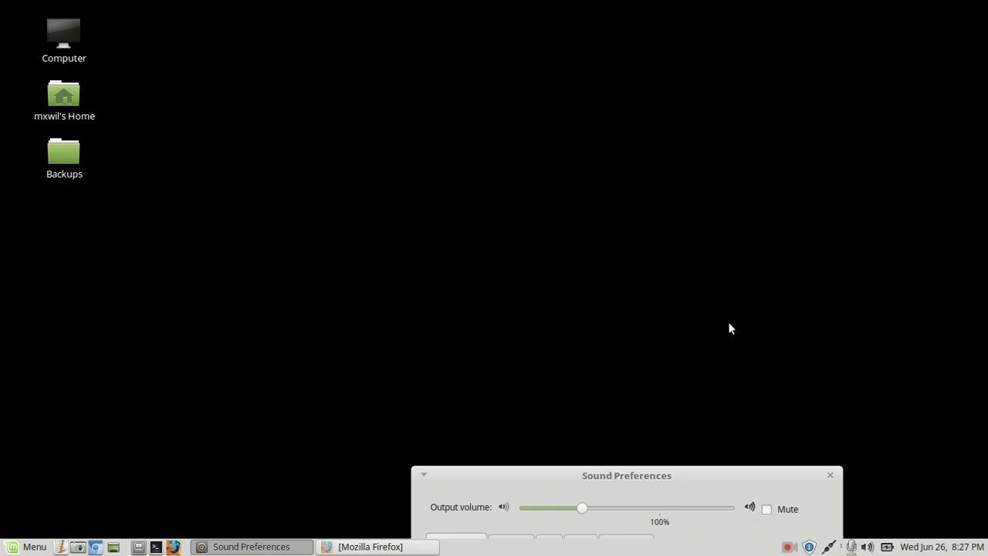
mouse_move(646, 375)
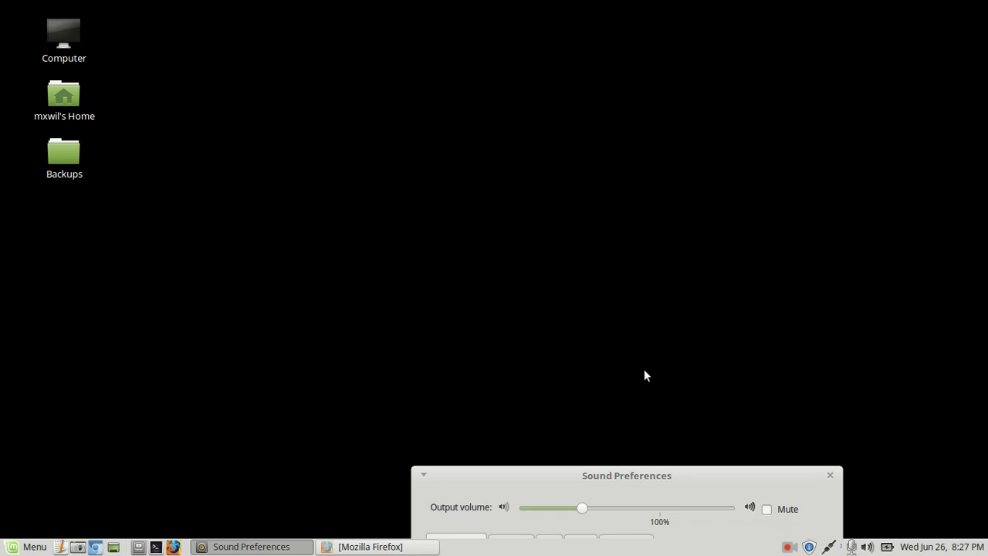
mouse_move(652, 378)
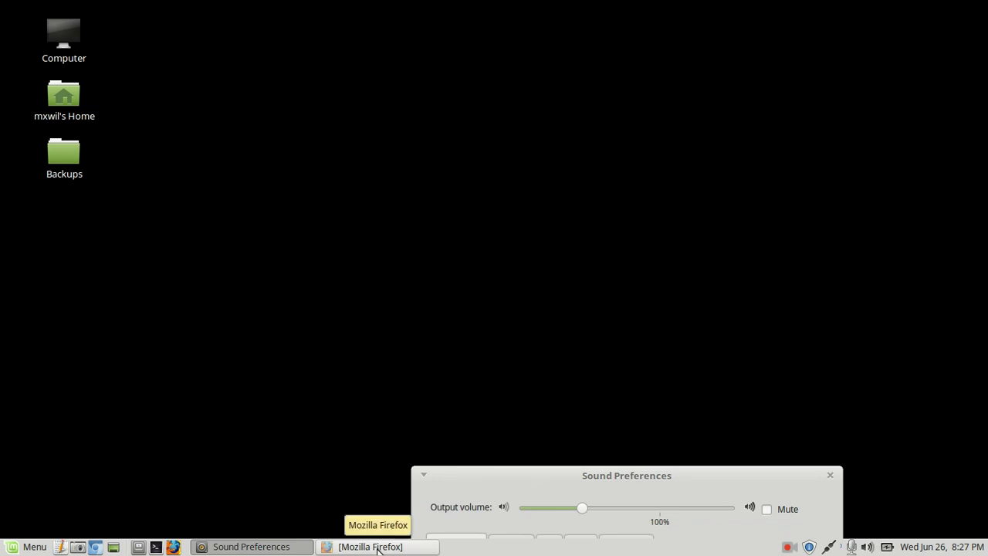
Step: Bring Firefox's JavaScript Operators page forward and review the x, y, z example lines
left_click(378, 545)
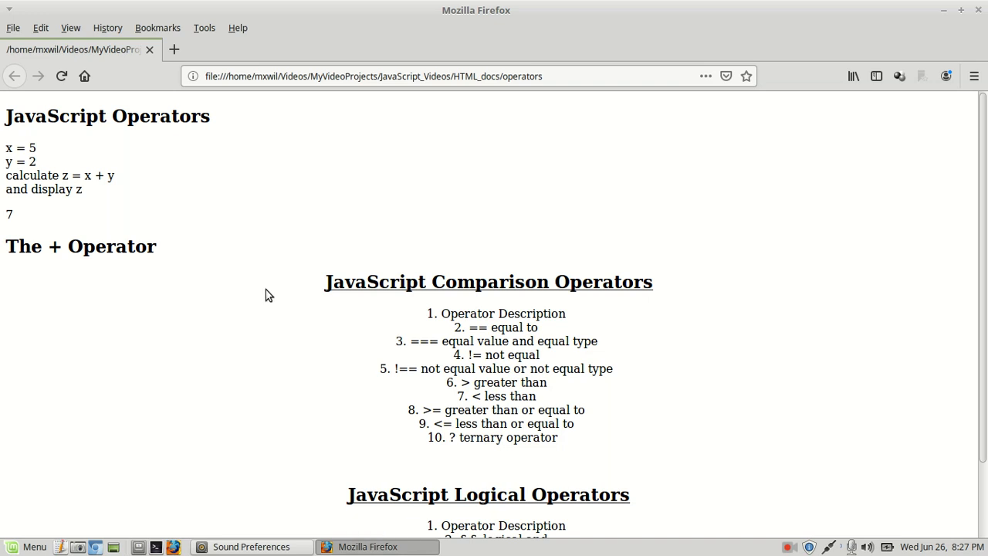
mouse_move(23, 146)
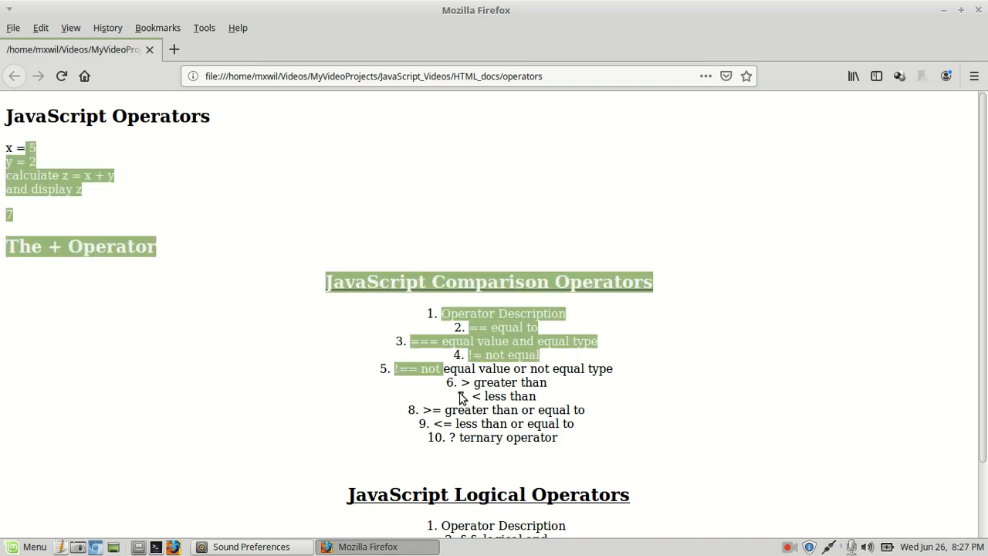
left_click(91, 155)
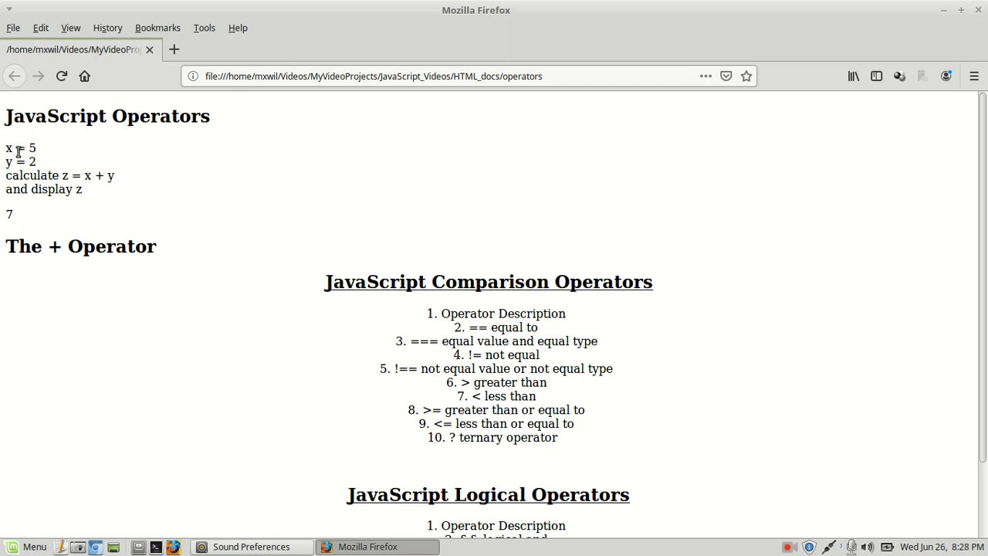
mouse_move(99, 167)
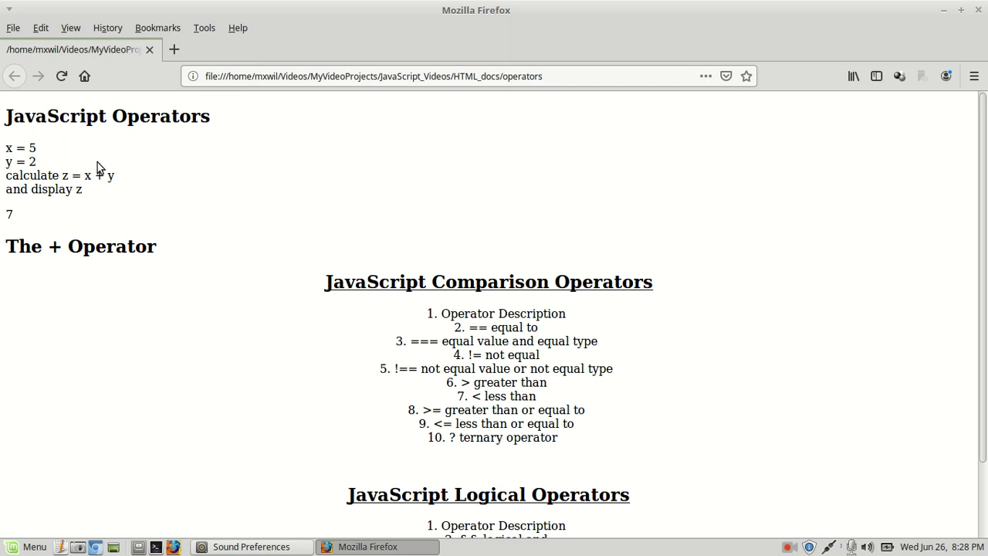
mouse_move(601, 308)
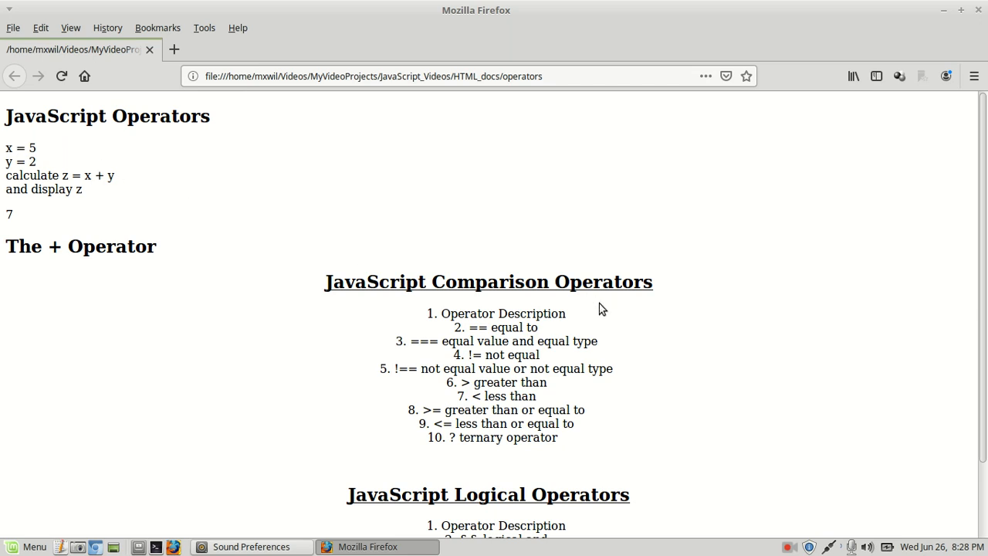
mouse_move(657, 349)
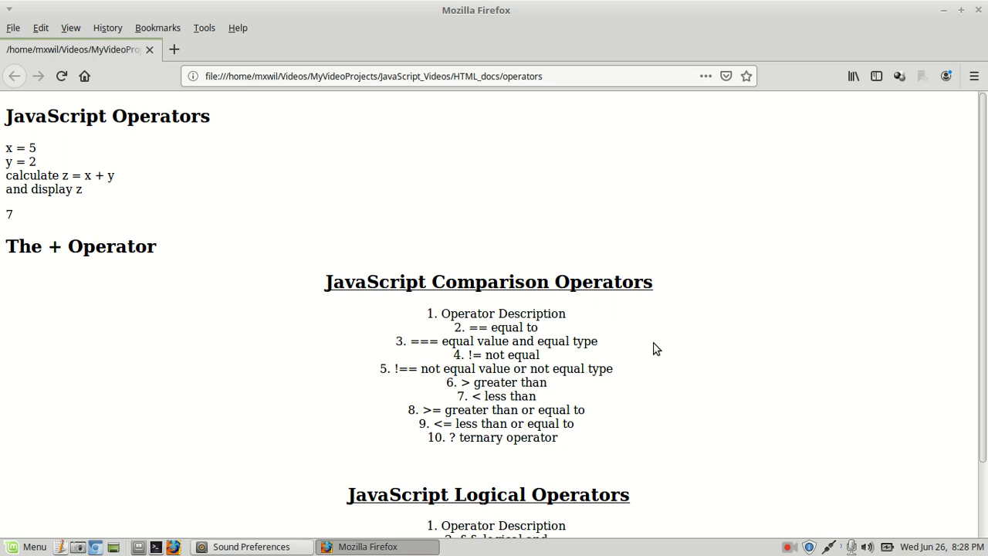
mouse_move(659, 348)
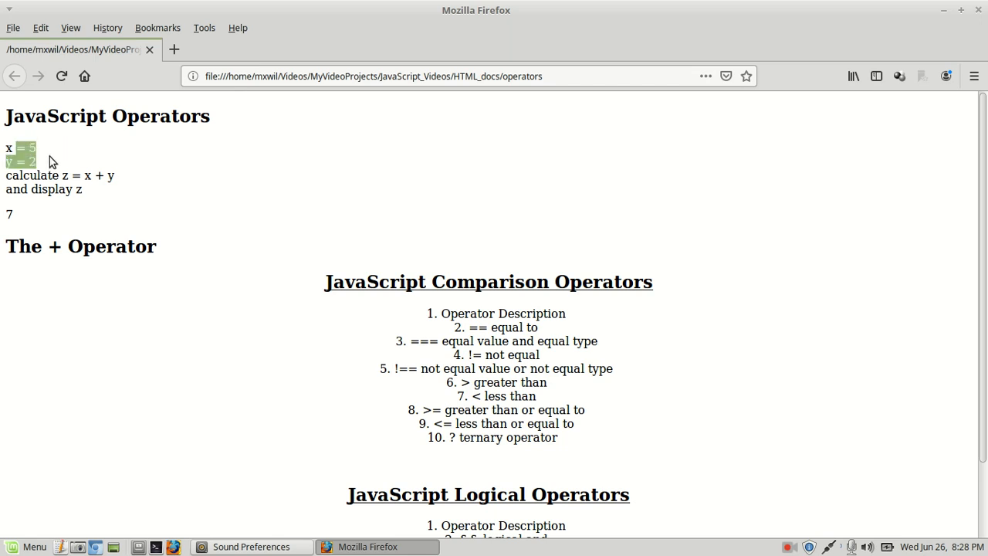
left_click_drag(14, 149, 104, 189)
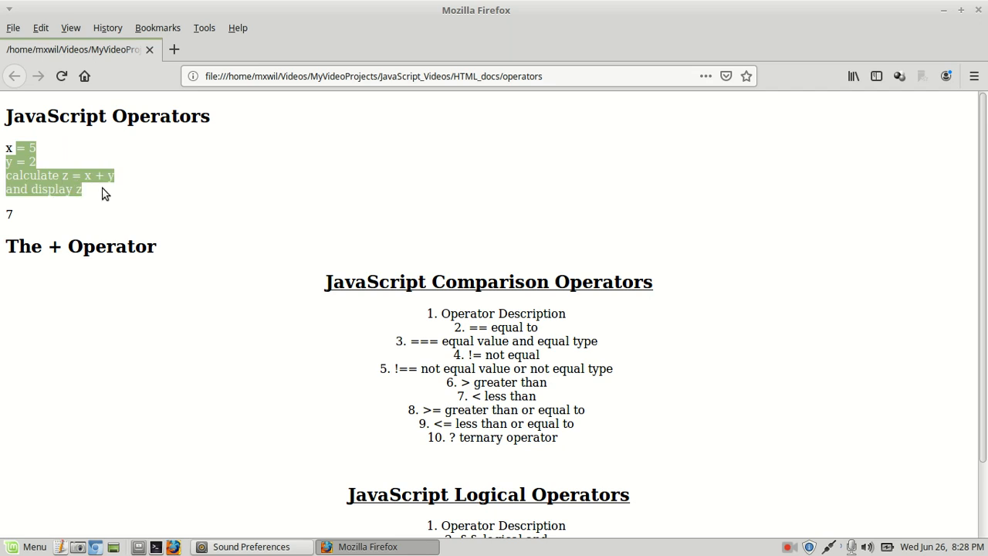
left_click(655, 271)
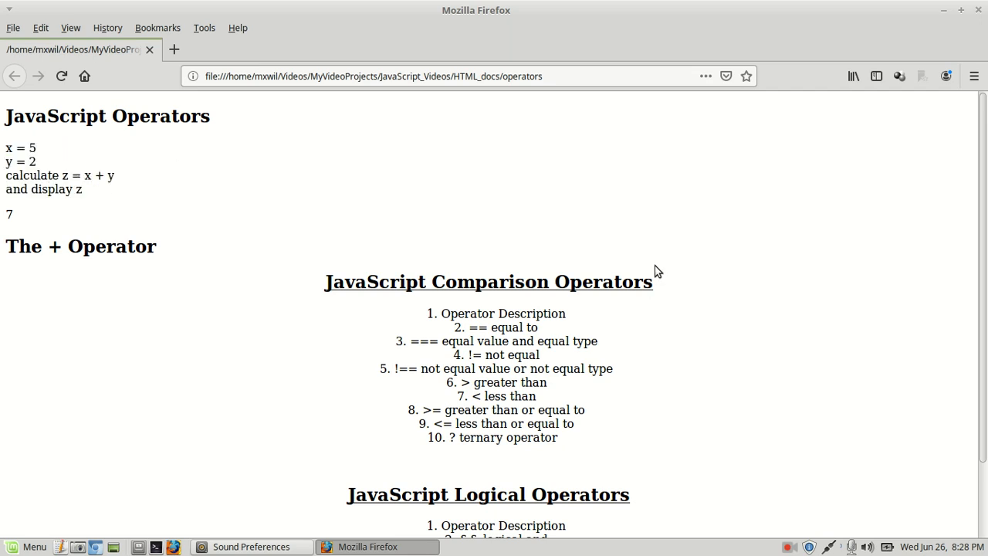
mouse_move(687, 270)
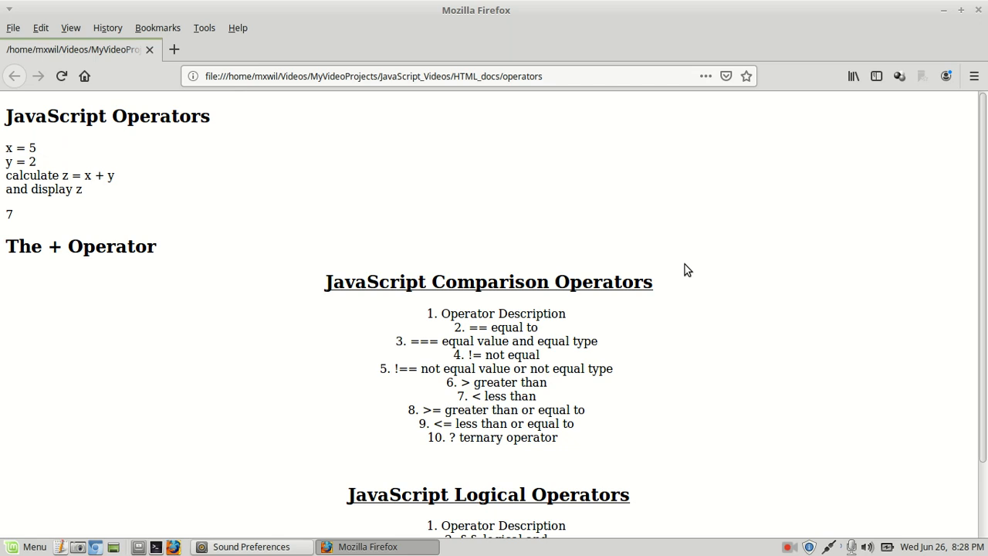
mouse_move(694, 261)
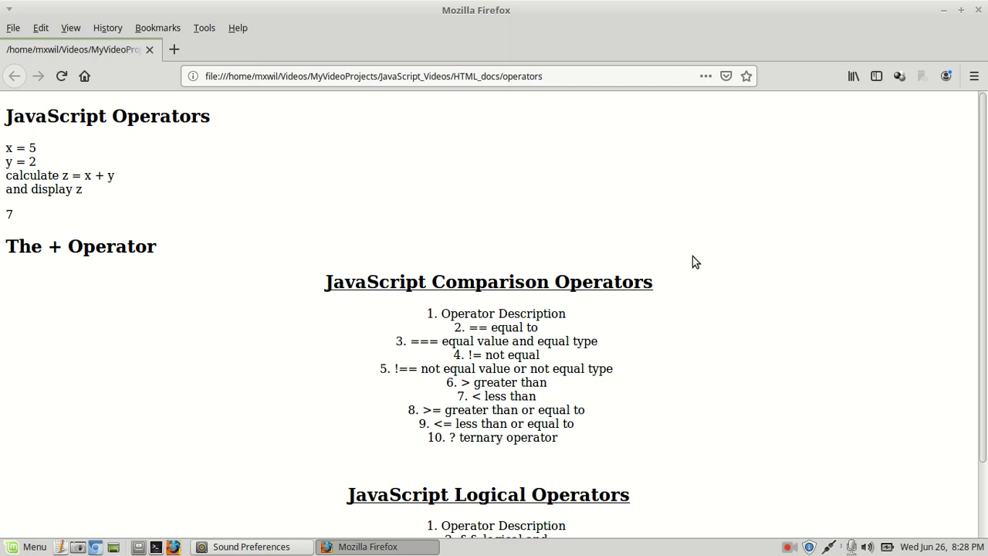
Step: Scroll down to the comparison operators and highlight the == equal to entry
scroll("down", 3)
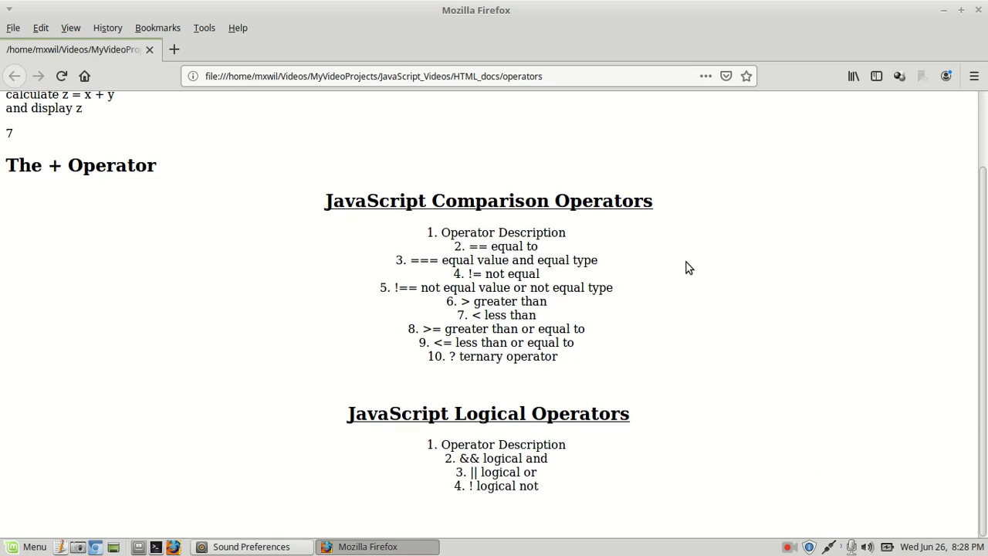
mouse_move(691, 272)
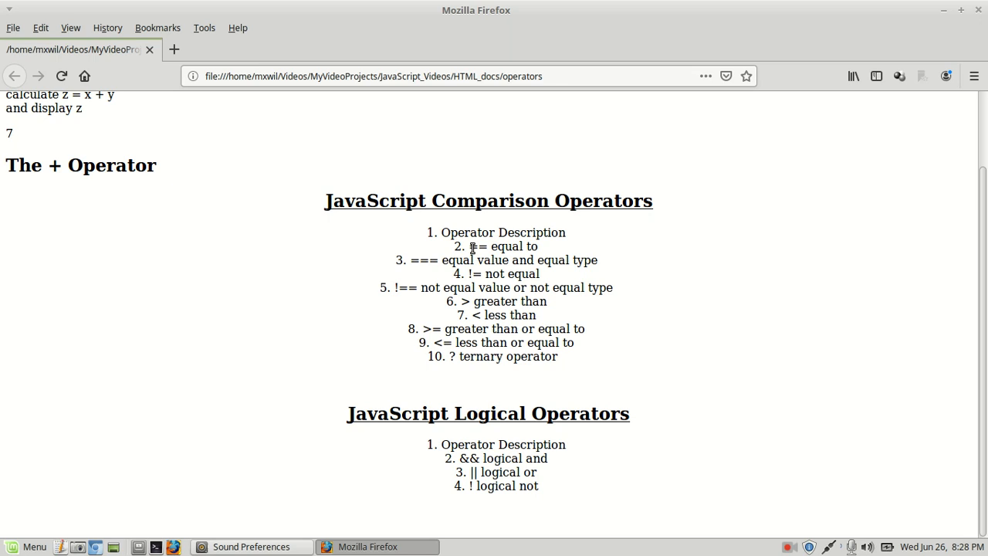
double_click(480, 246)
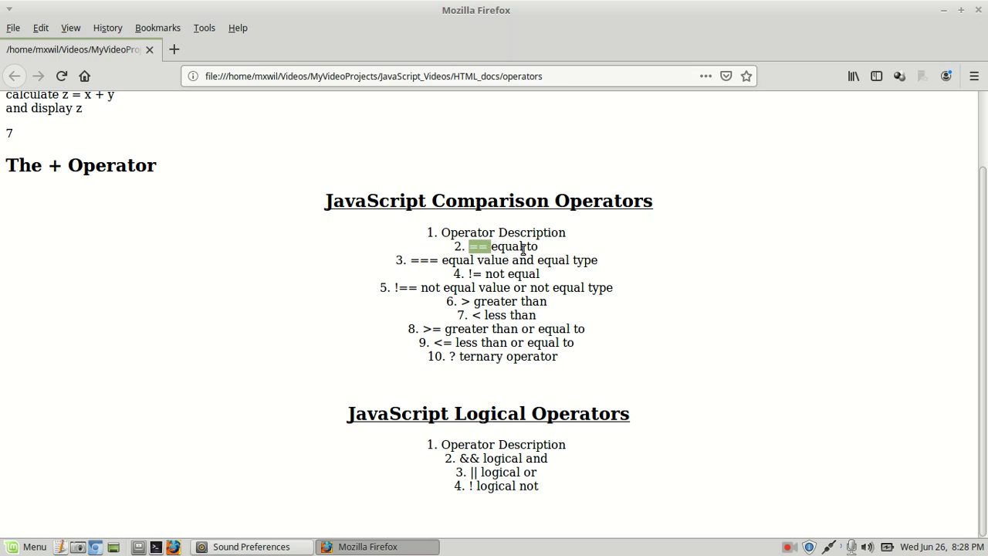
mouse_move(411, 265)
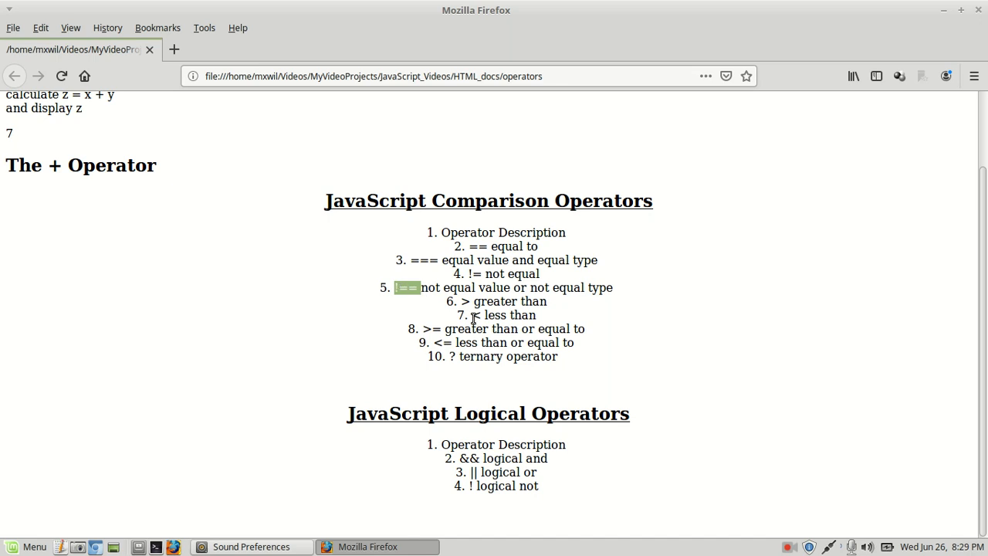
mouse_move(463, 301)
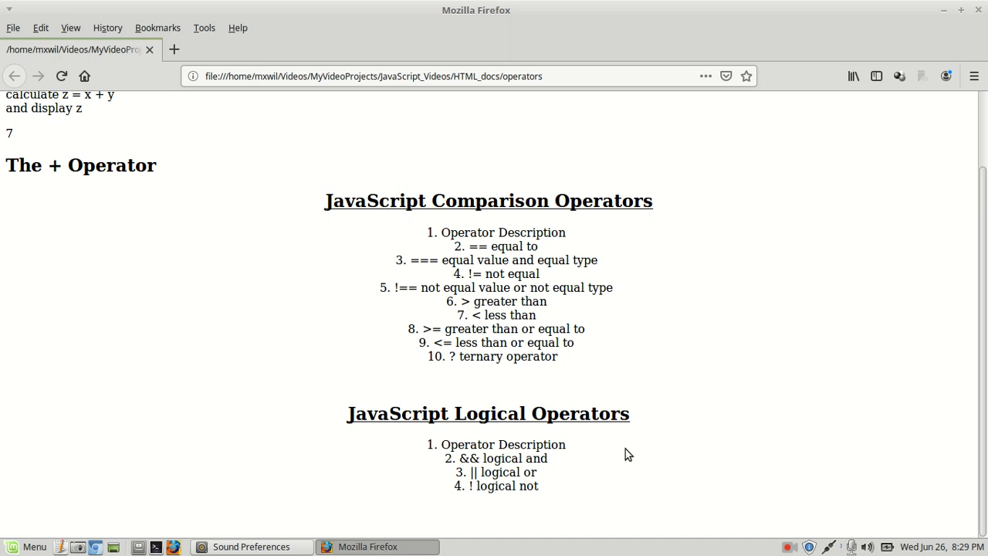
mouse_move(667, 395)
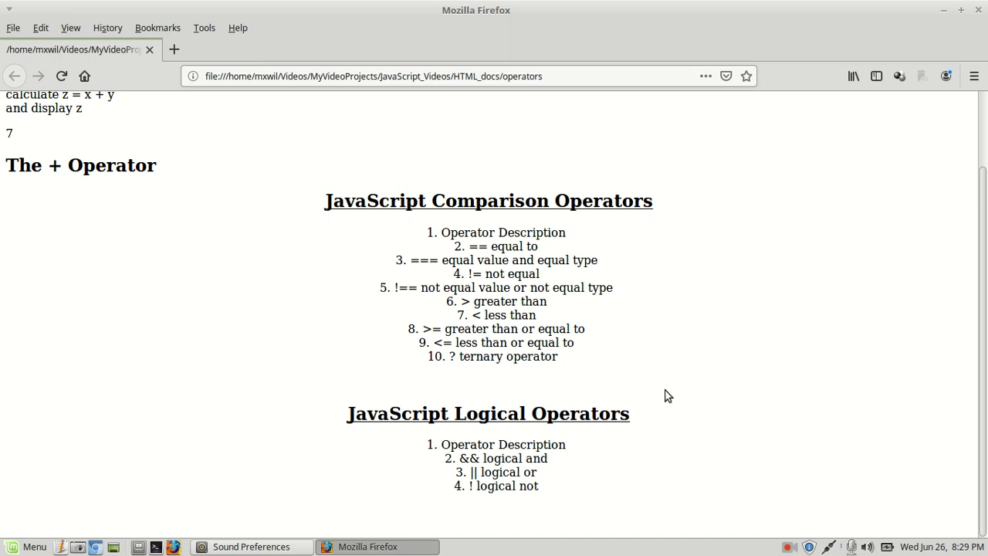
mouse_move(683, 417)
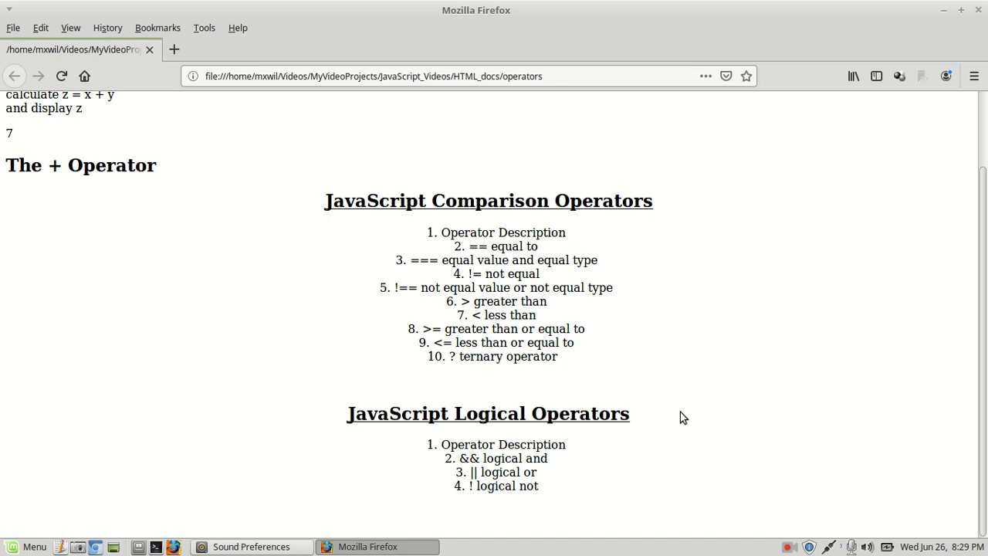
mouse_move(761, 428)
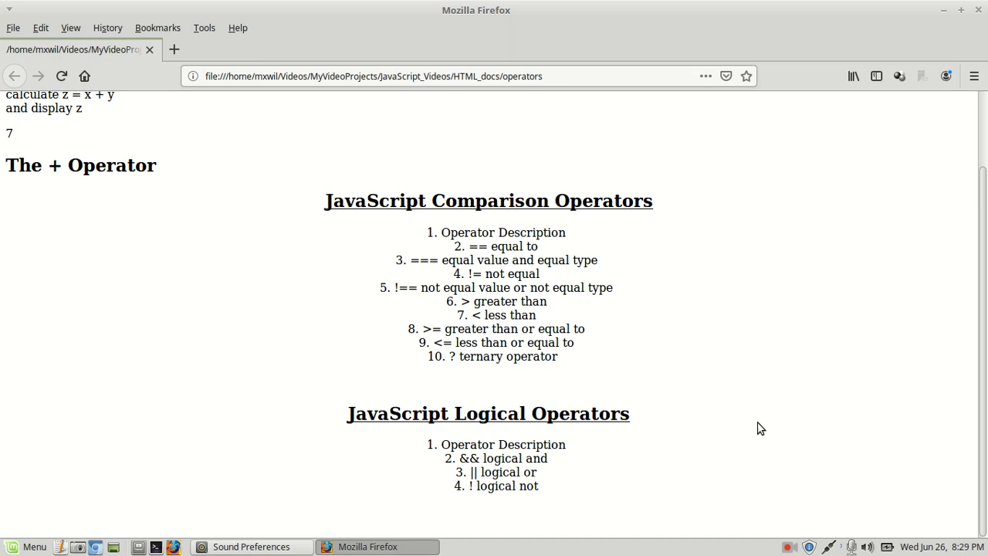
mouse_move(893, 494)
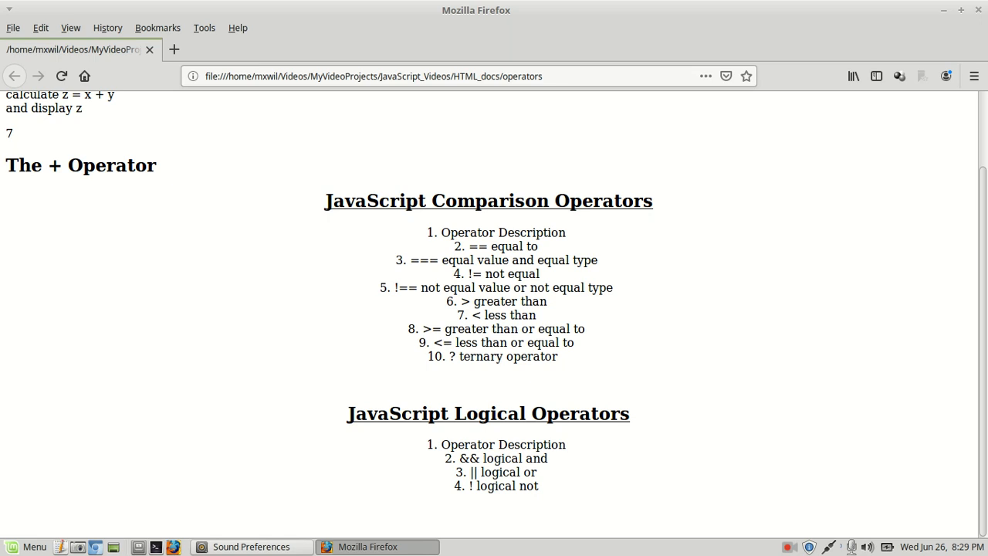
mouse_move(448, 463)
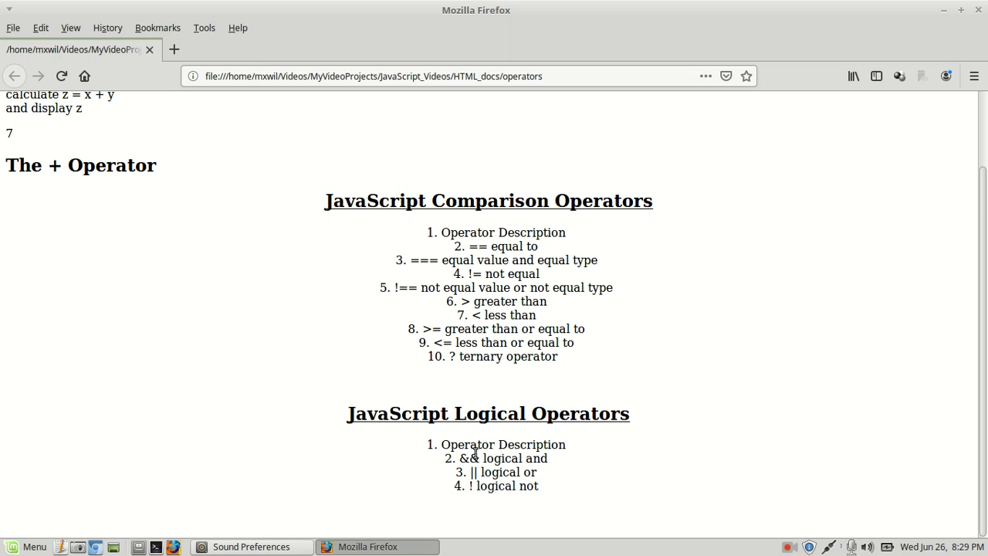
mouse_move(462, 459)
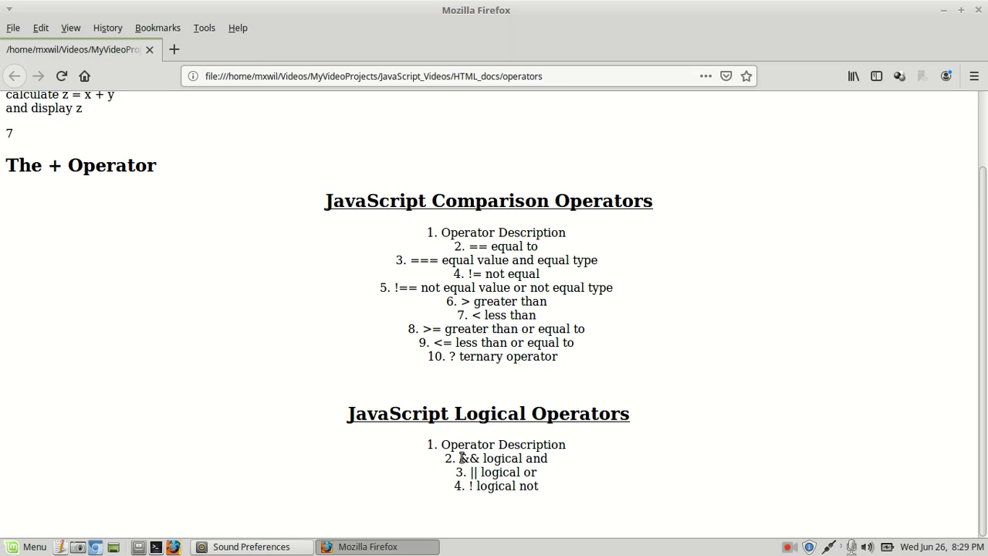
double_click(469, 458)
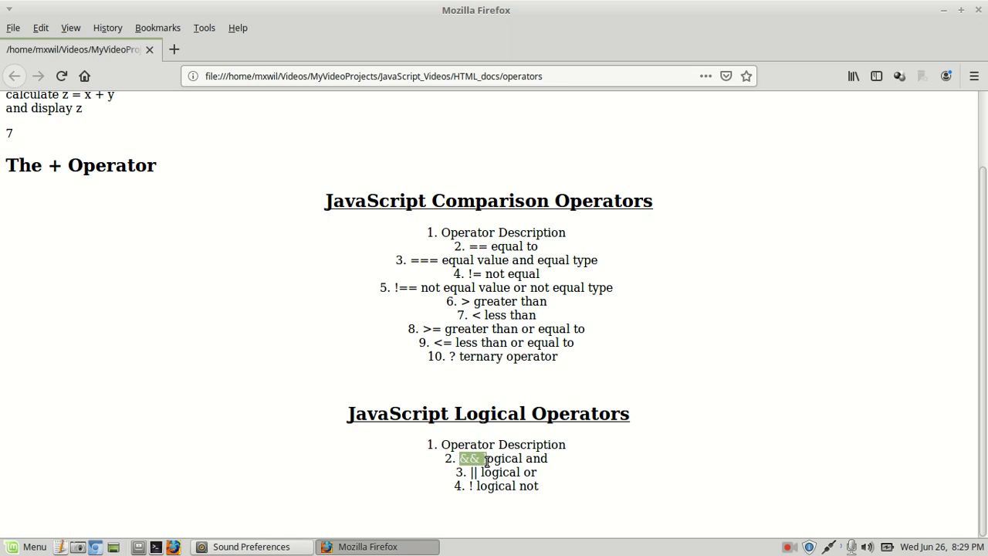
mouse_move(525, 467)
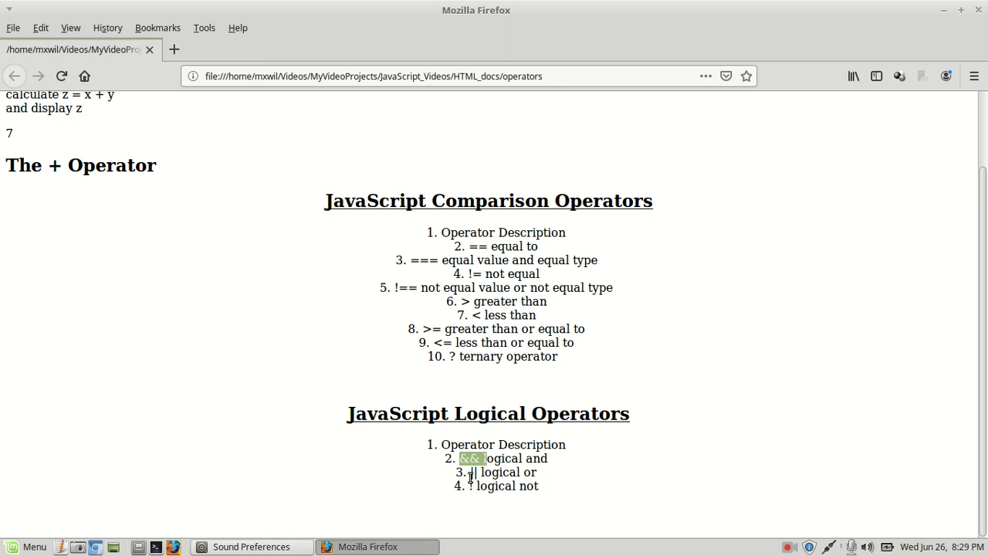
mouse_move(485, 471)
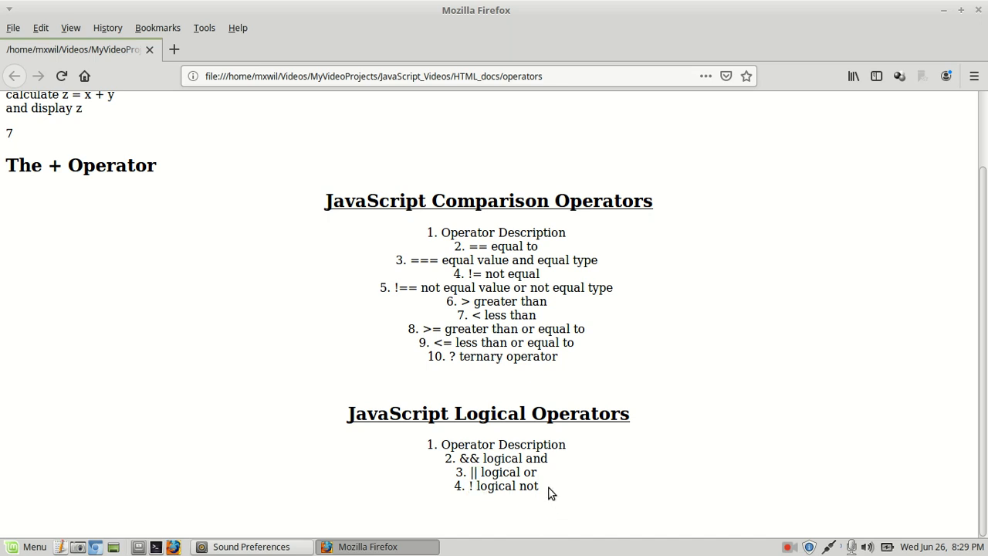
mouse_move(495, 260)
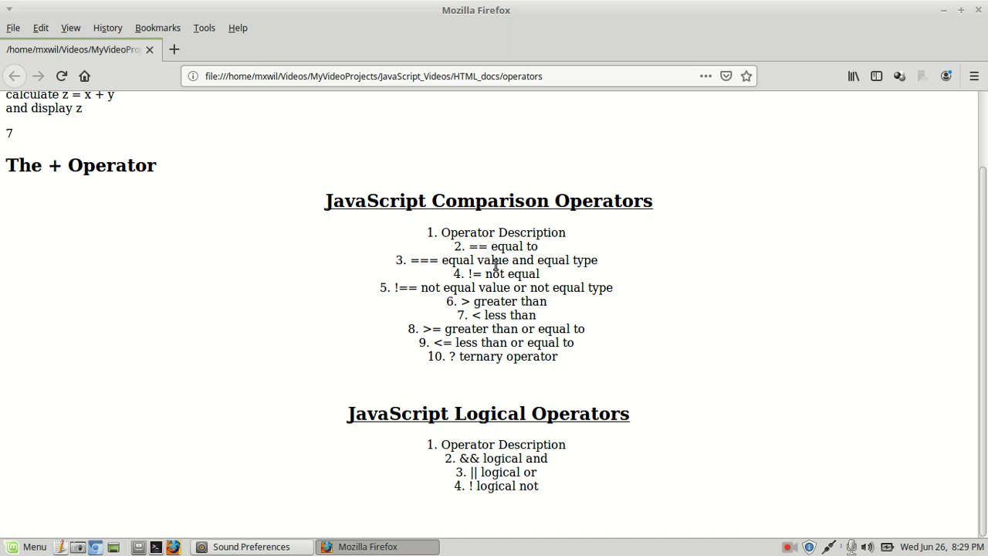
mouse_move(945, 14)
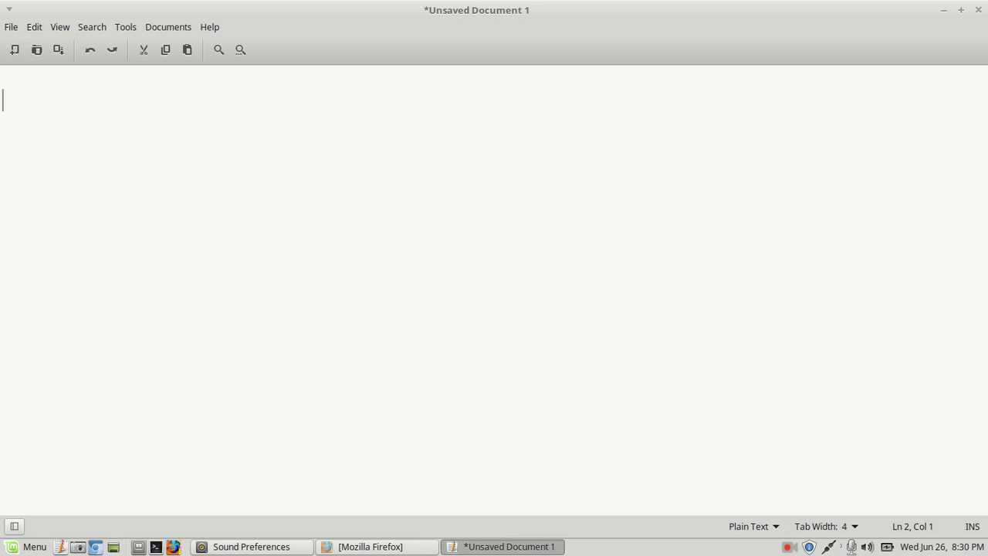
Step: Type the condition if (1 == 2), correcting the mistyped dashes
type("if")
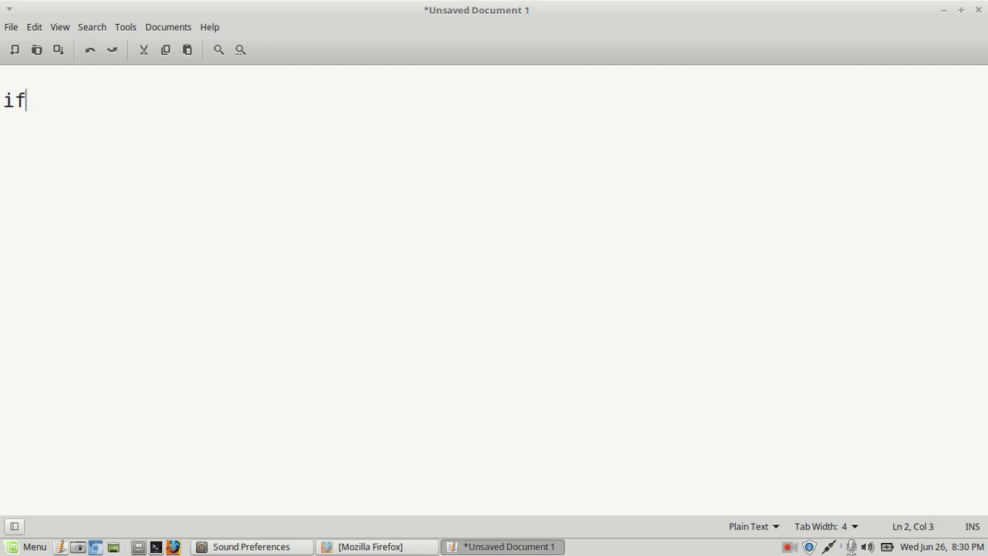
type("(")
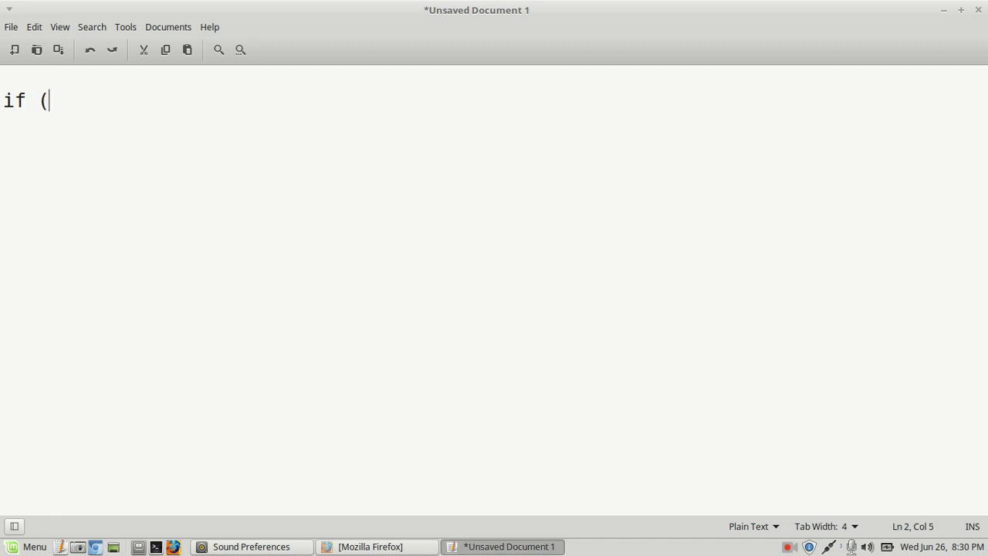
type(")")
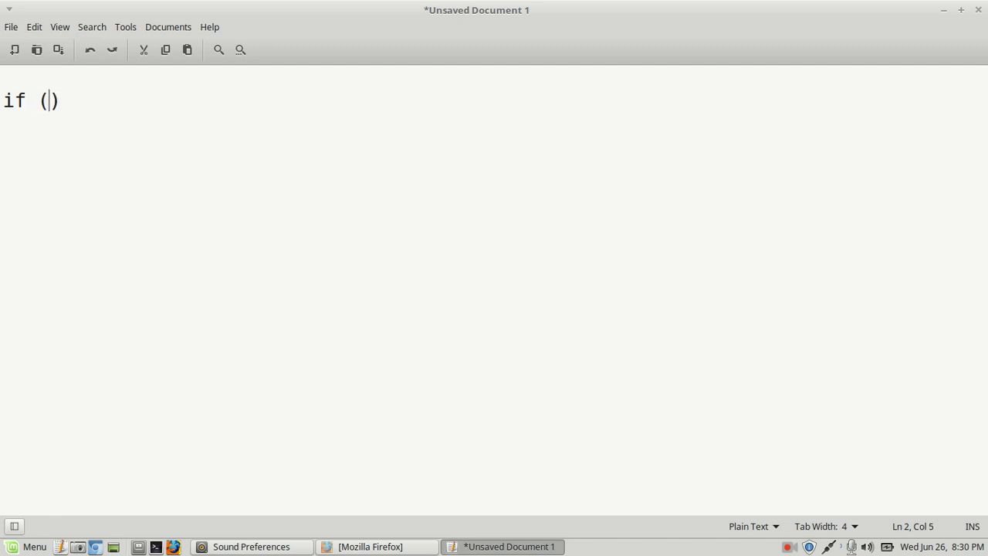
type("1")
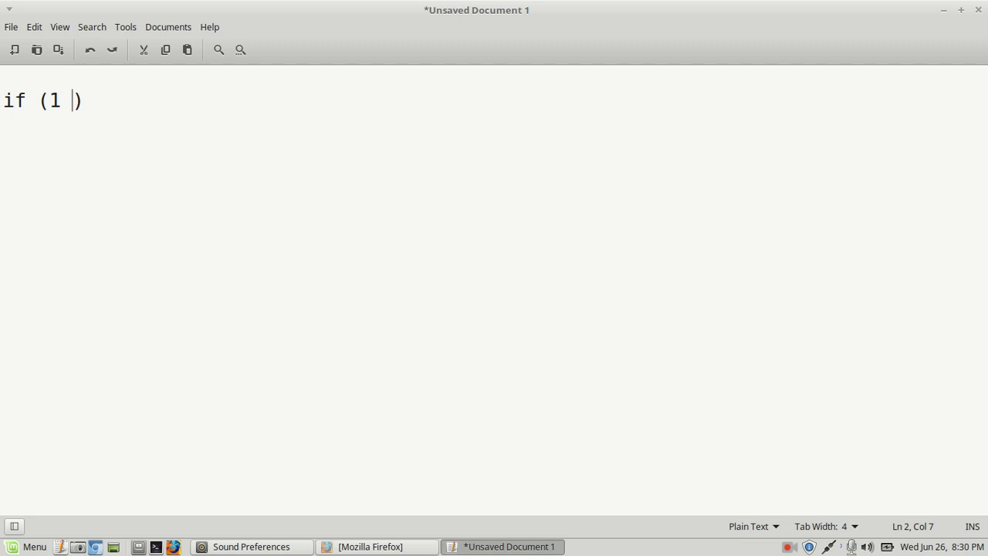
type("- -")
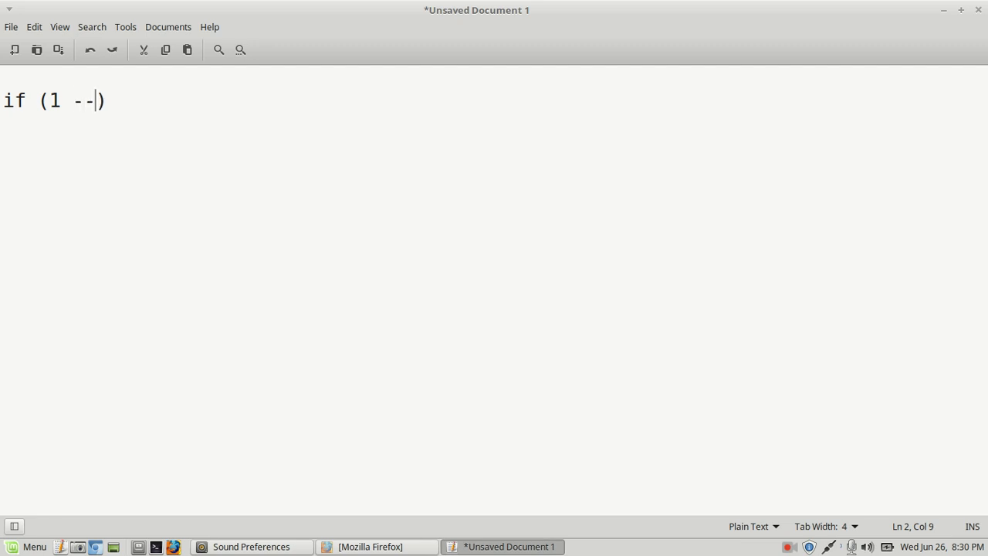
key("BackSpace")
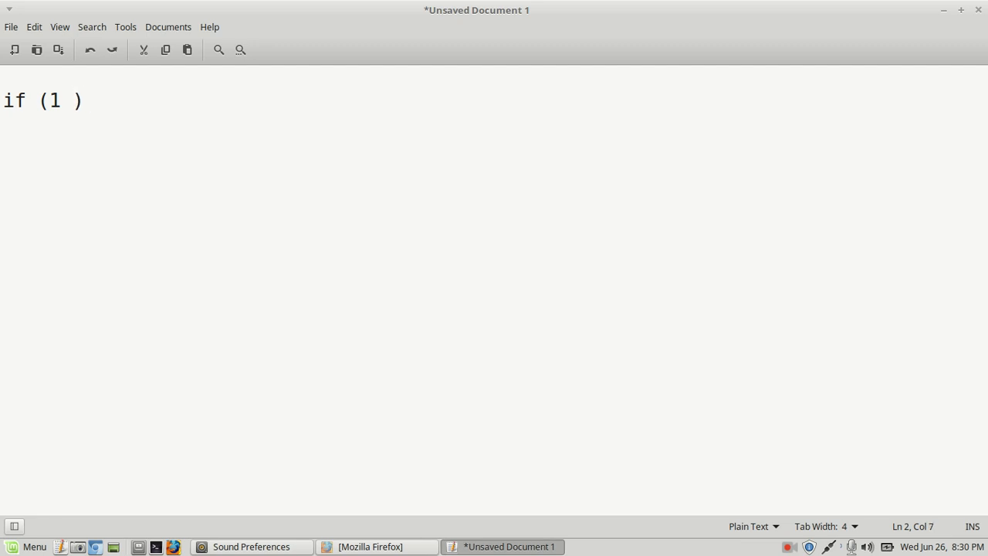
type("==")
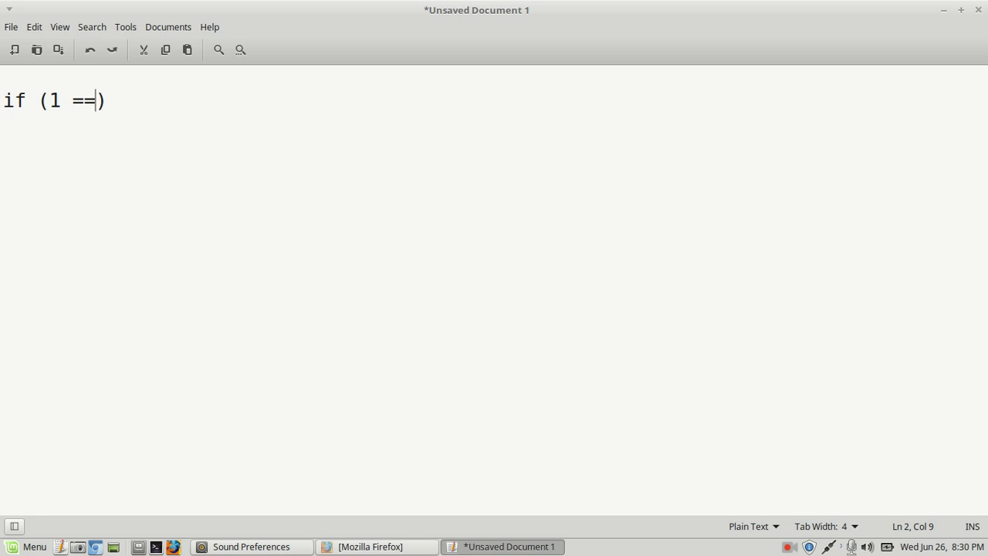
type("2")
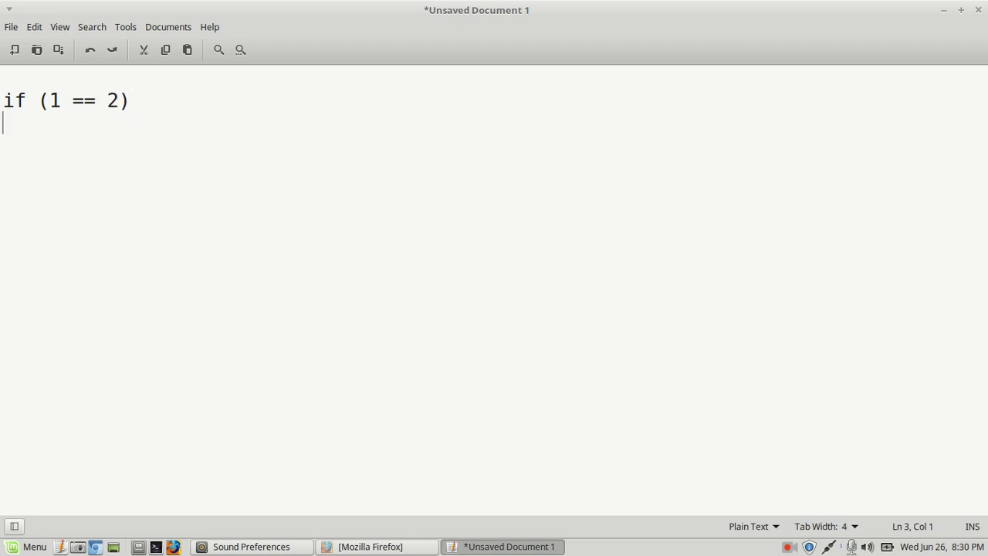
Step: Add the branches print yes, else print no
type("pr")
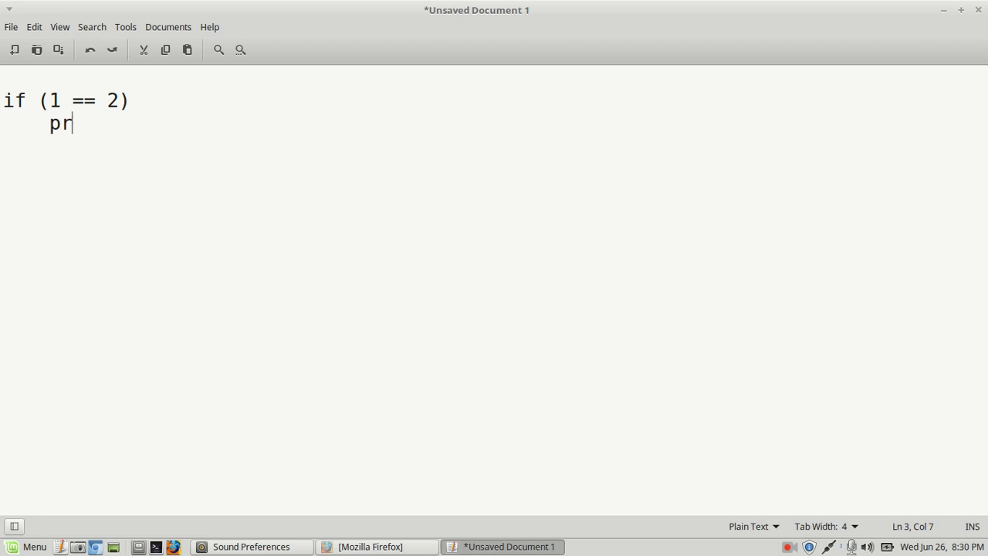
type("int yes")
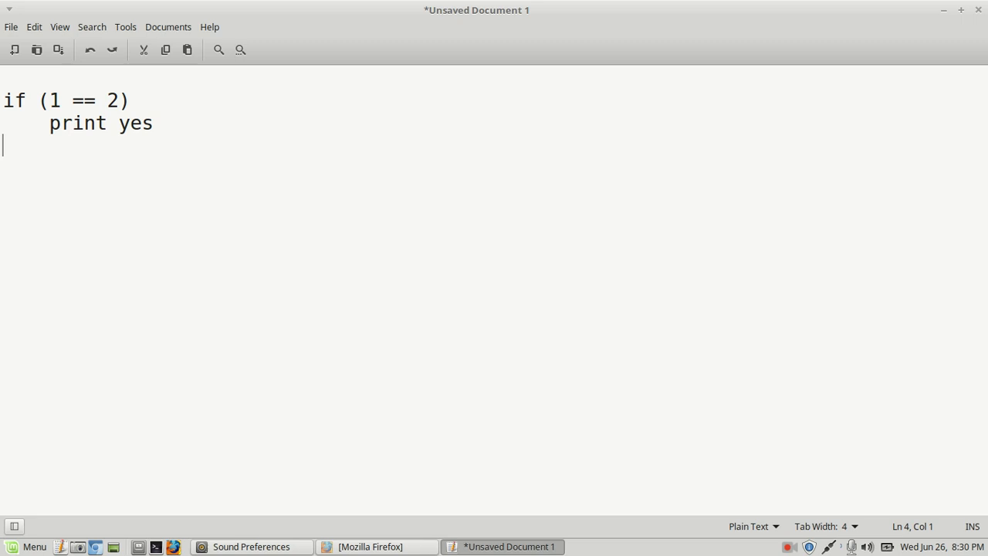
type("else")
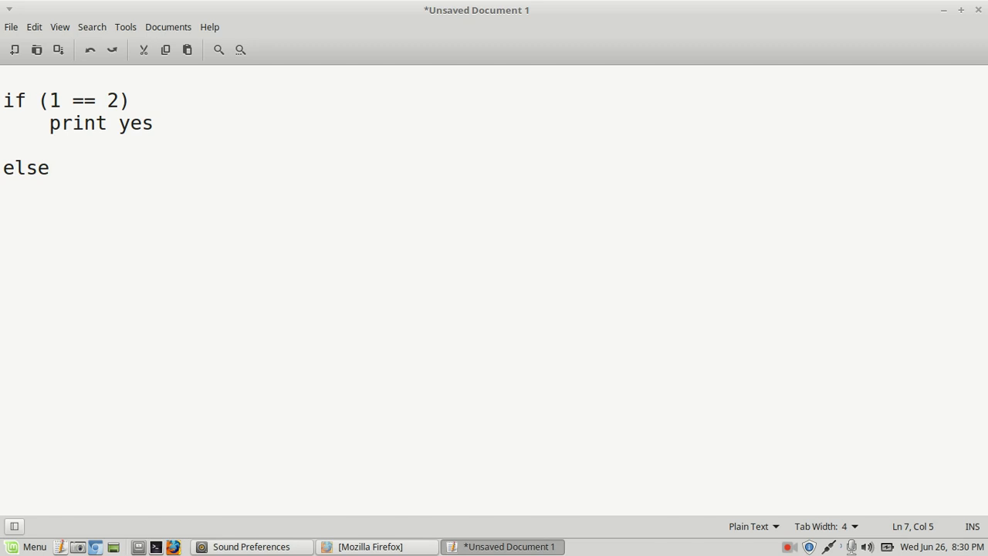
type("pr")
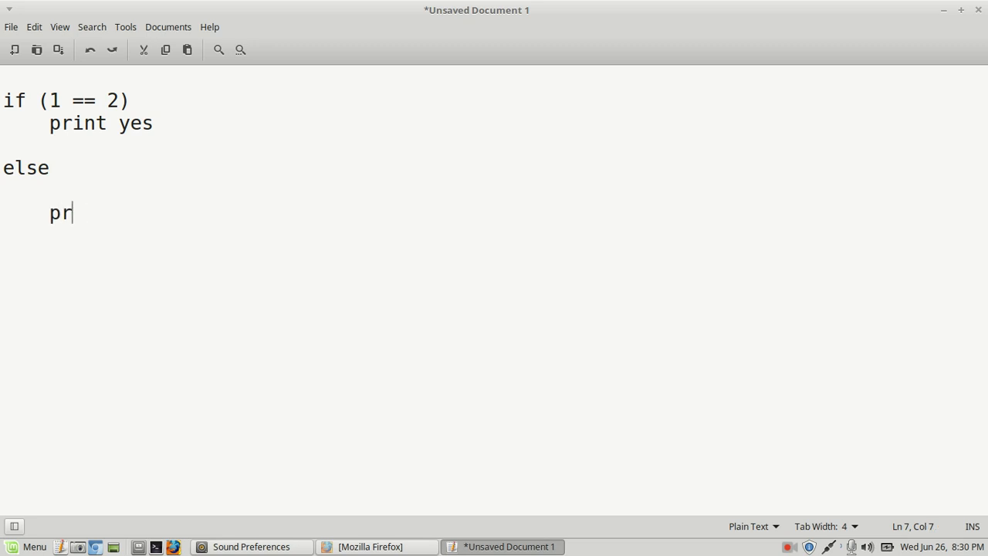
type("int")
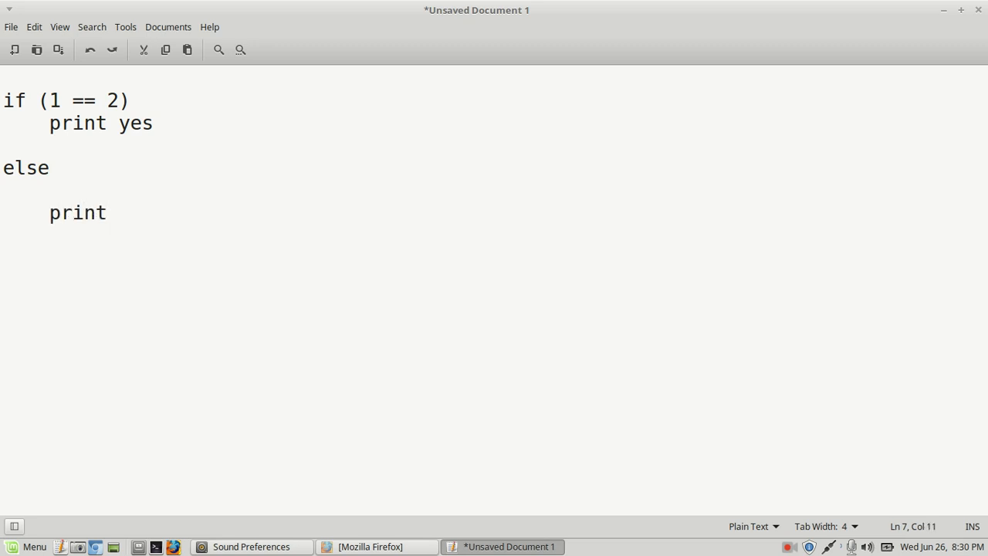
type("no")
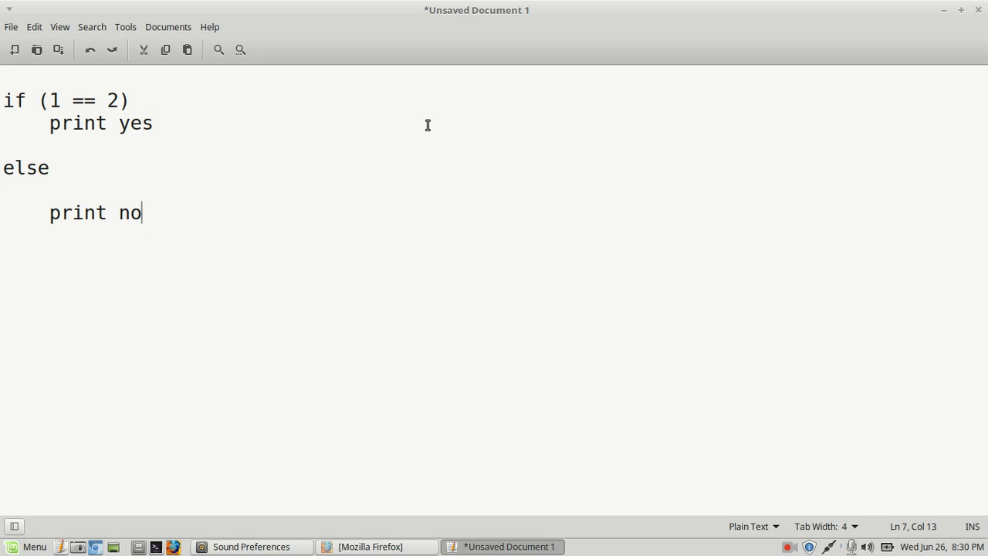
Step: Select the == operator in the condition and begin replacing it with !
left_click(70, 100)
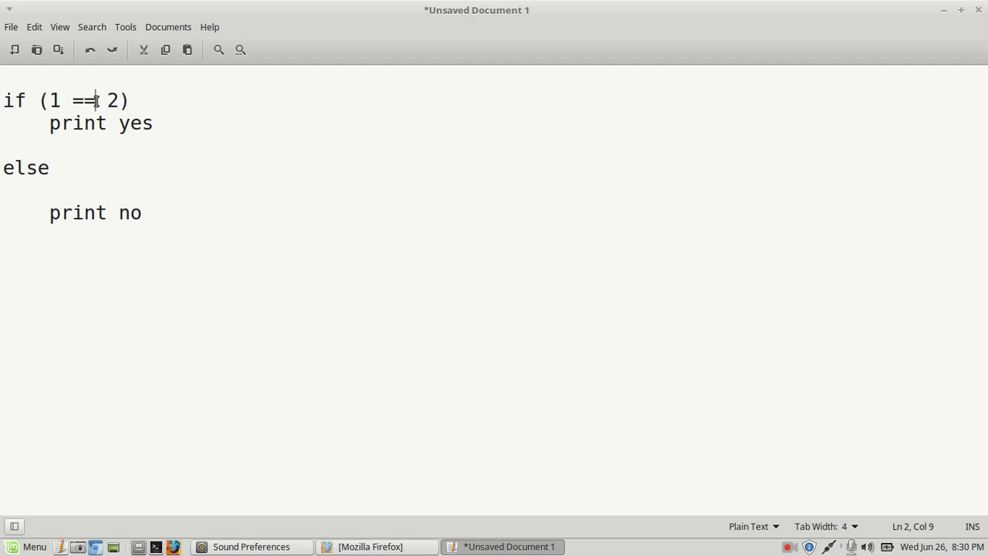
double_click(83, 101)
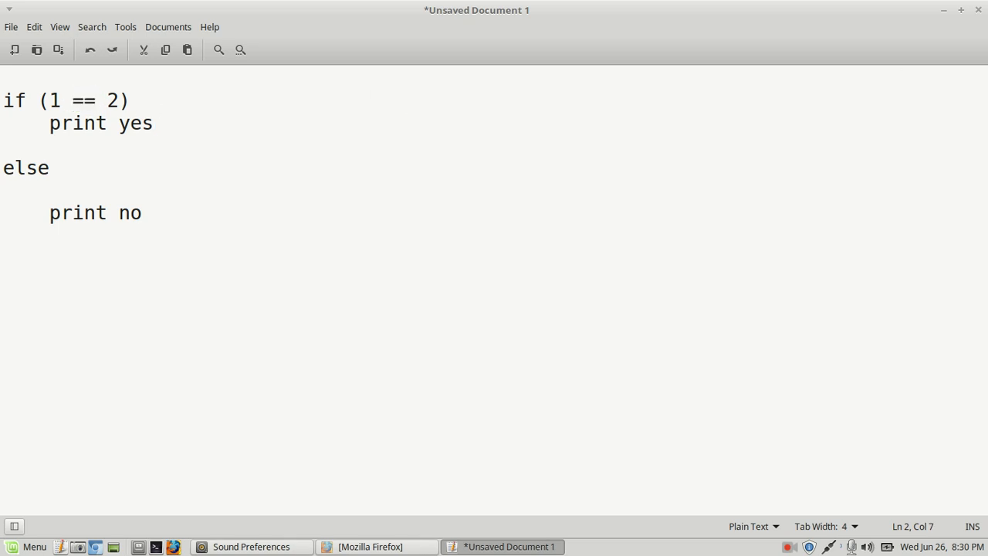
type("!")
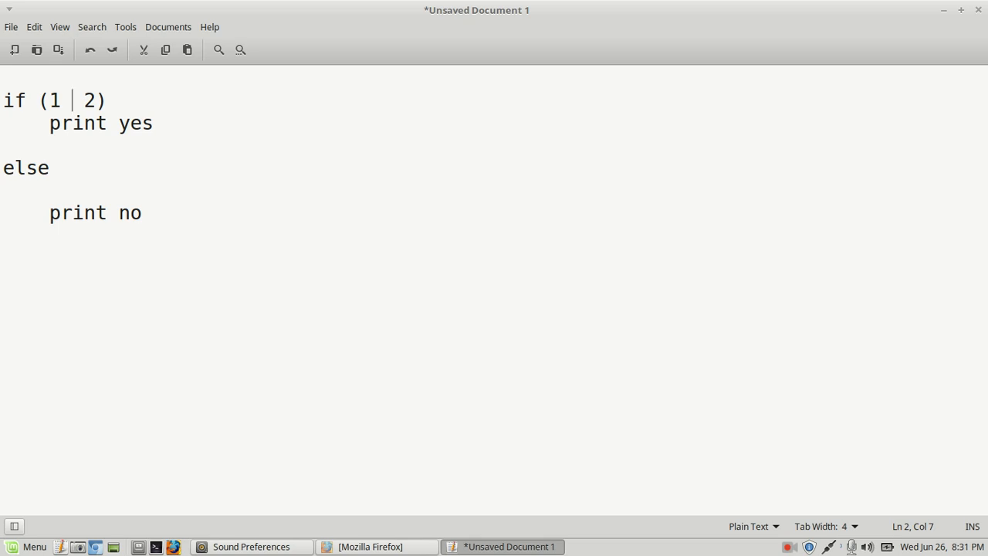
Step: Change the first comparison operator to !== so it reads 1 !== 2
key("BackSpace")
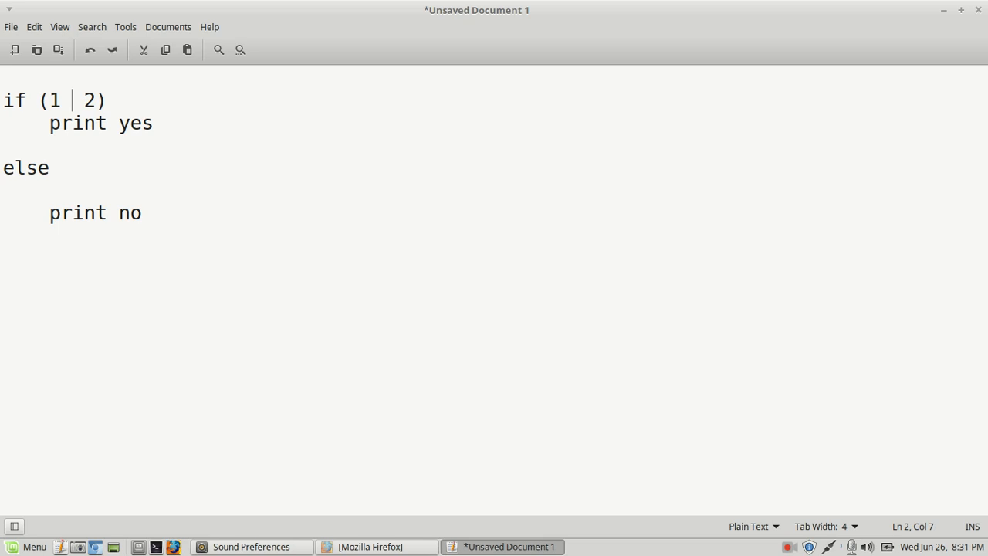
type("!")
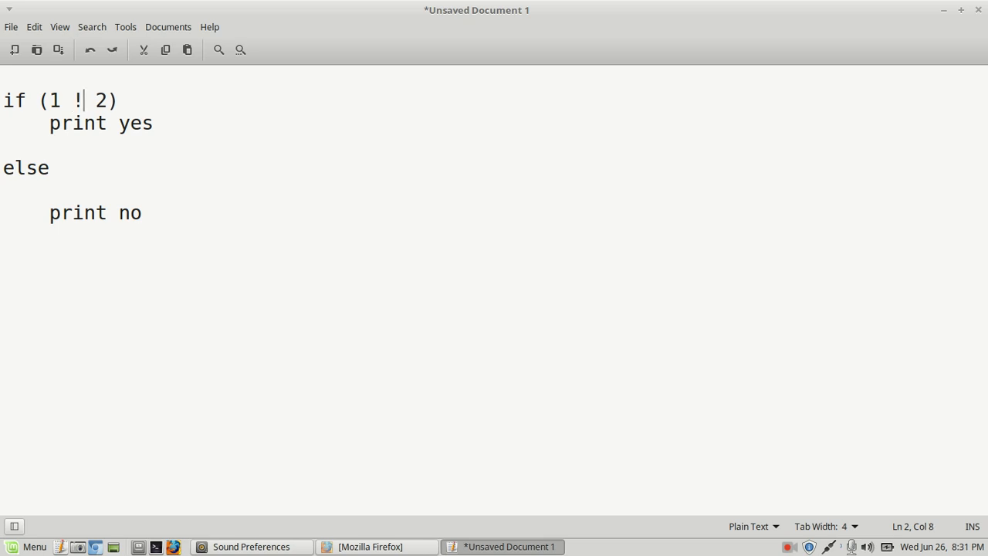
type("--")
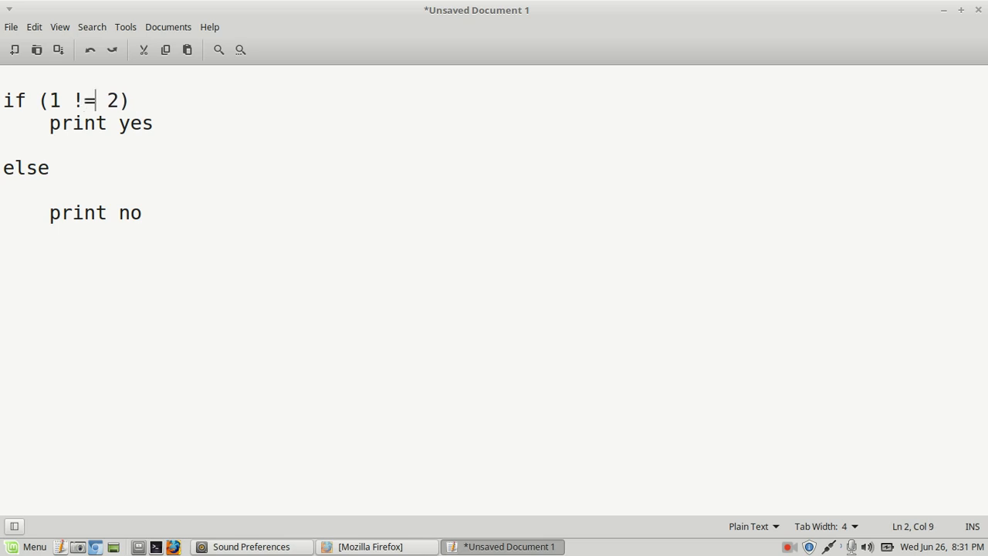
type("=")
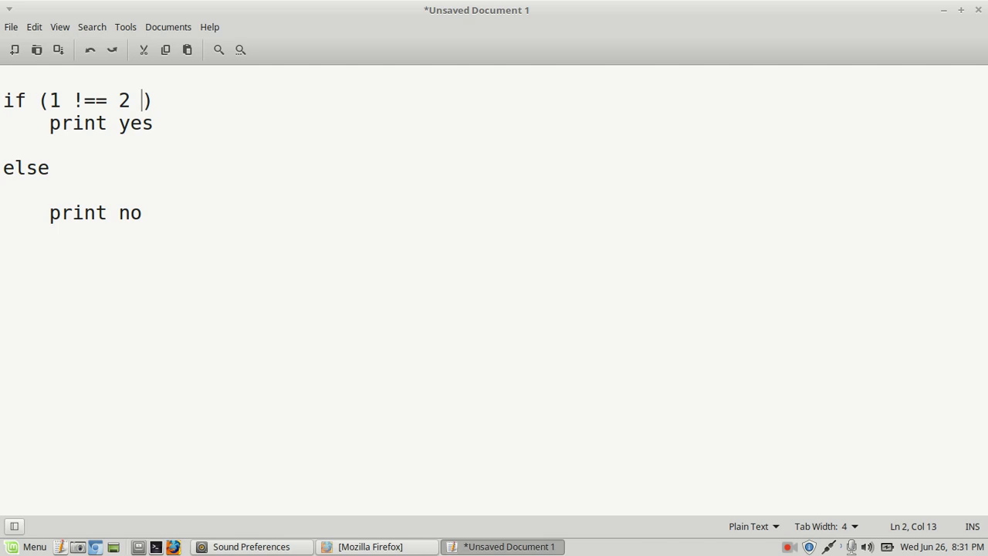
Step: Append the second comparison && 2 !== 3 to the condition
type("&&")
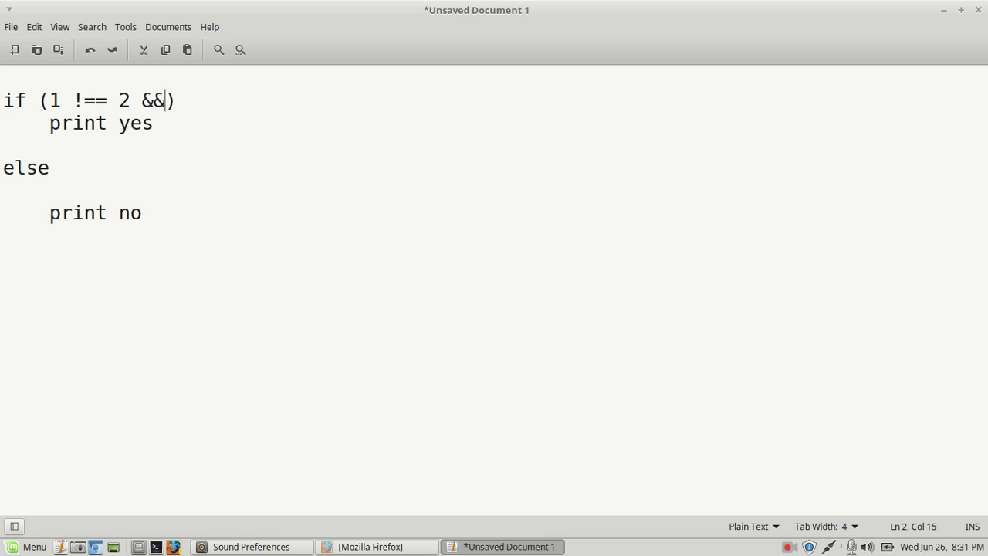
type("\" \"")
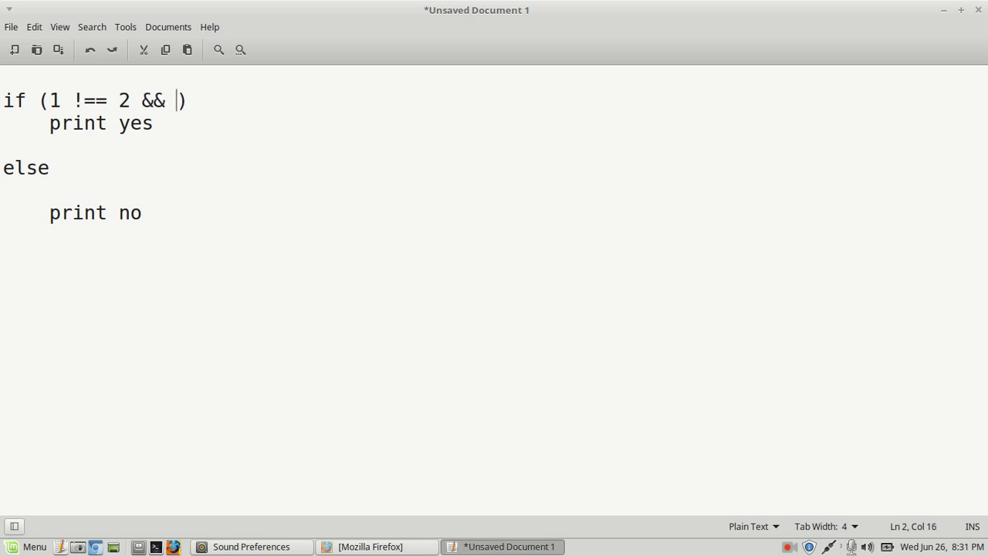
type("2")
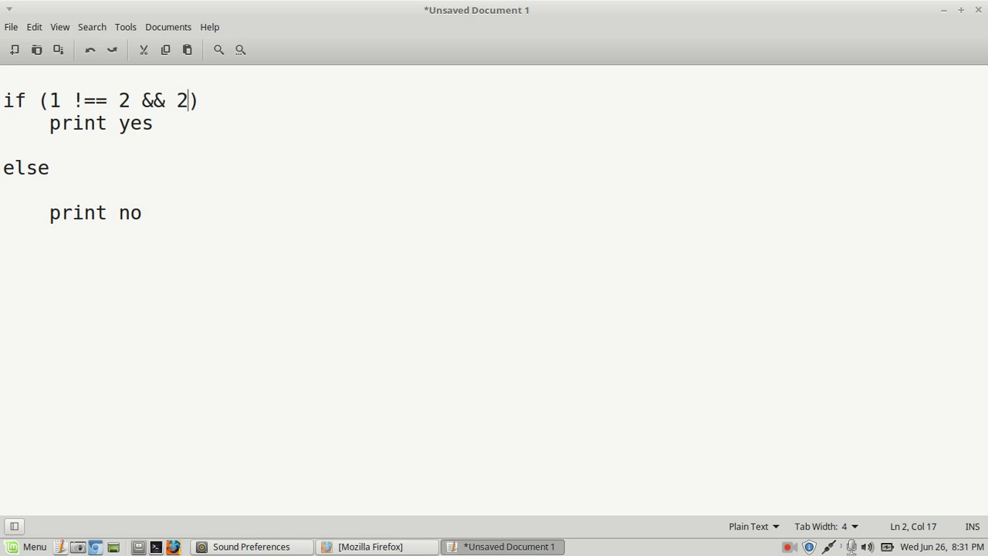
type("\" \"")
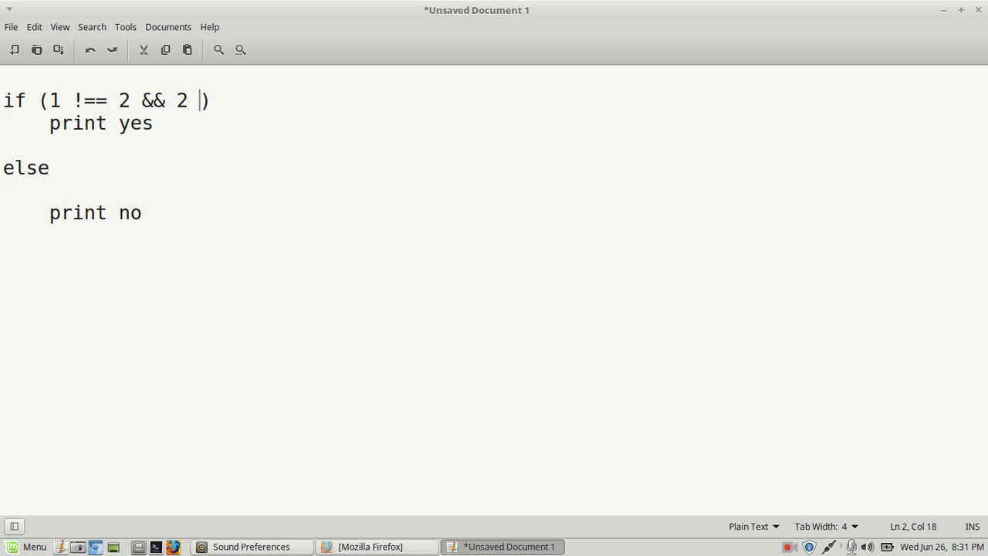
type("!")
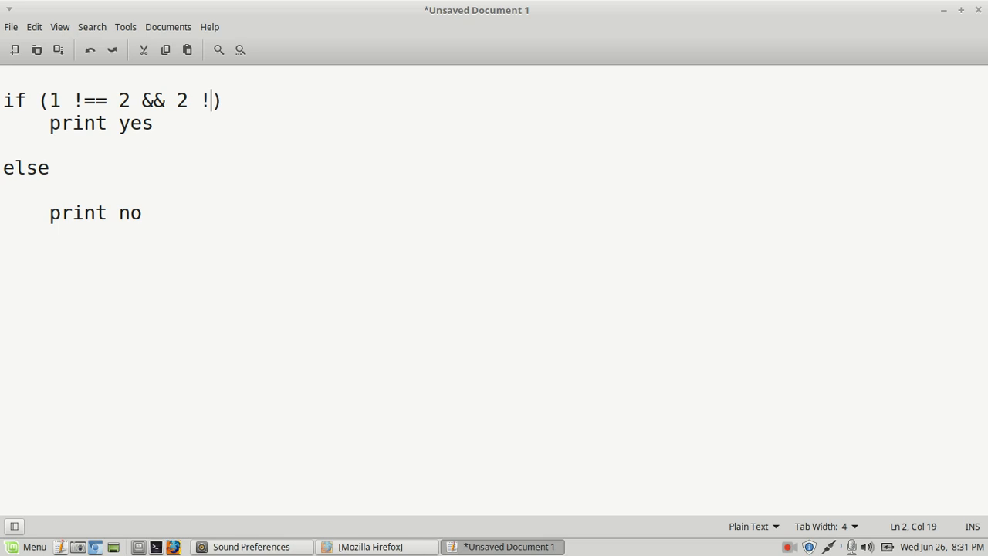
type("--")
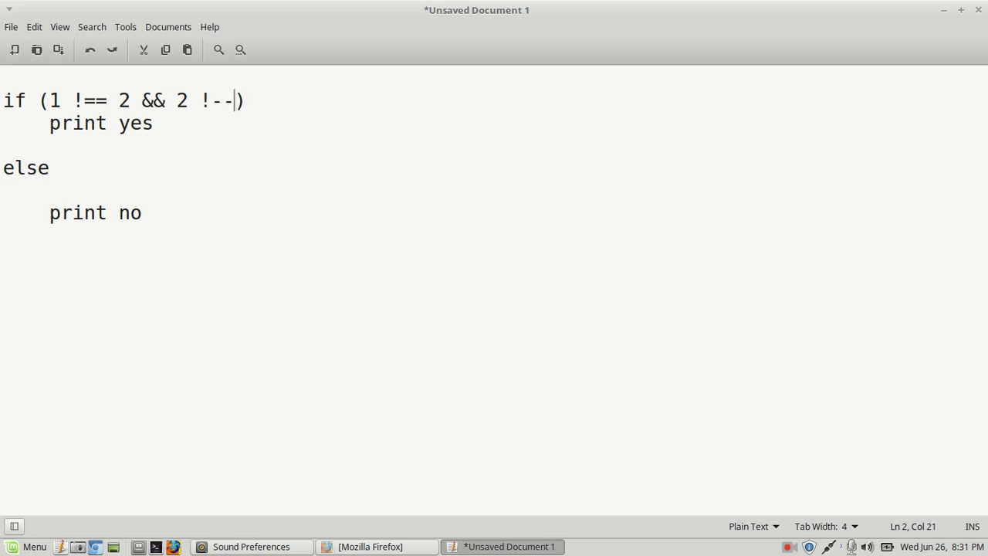
type("==")
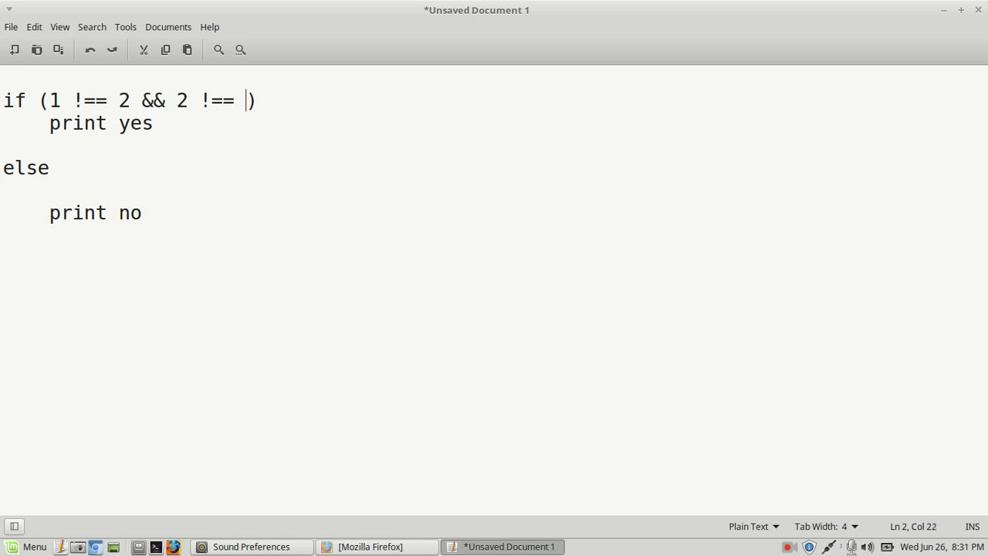
type("3")
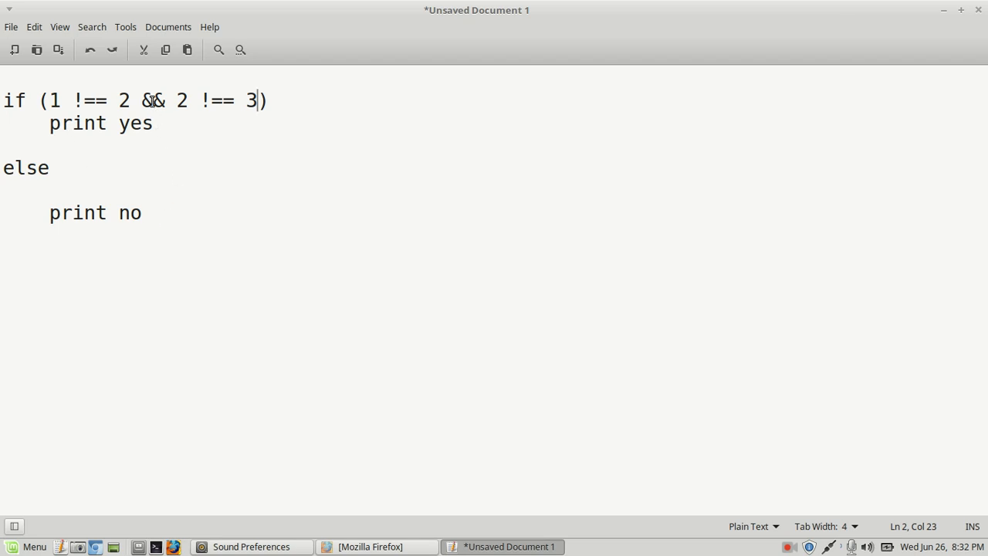
Step: Replace the && in the condition with ||
double_click(152, 100)
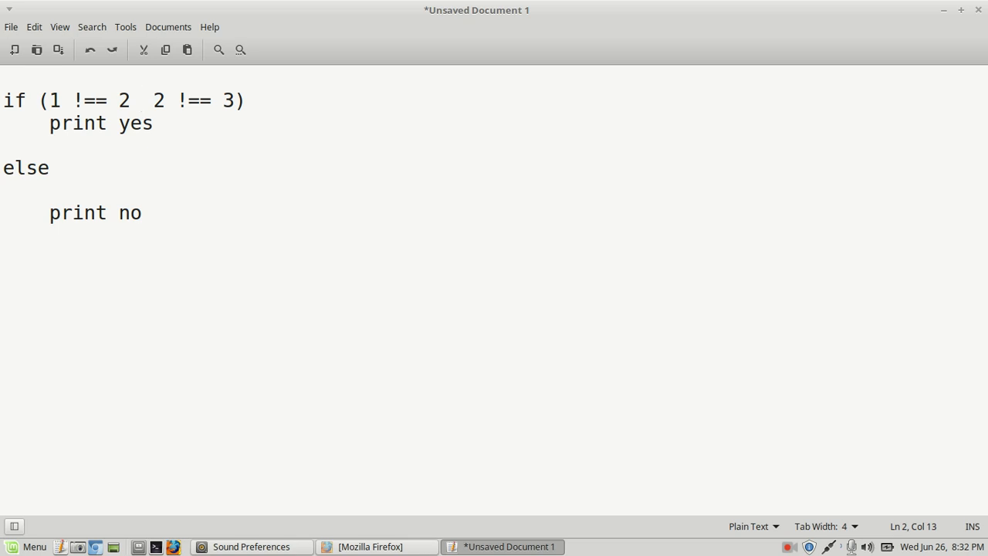
type("|")
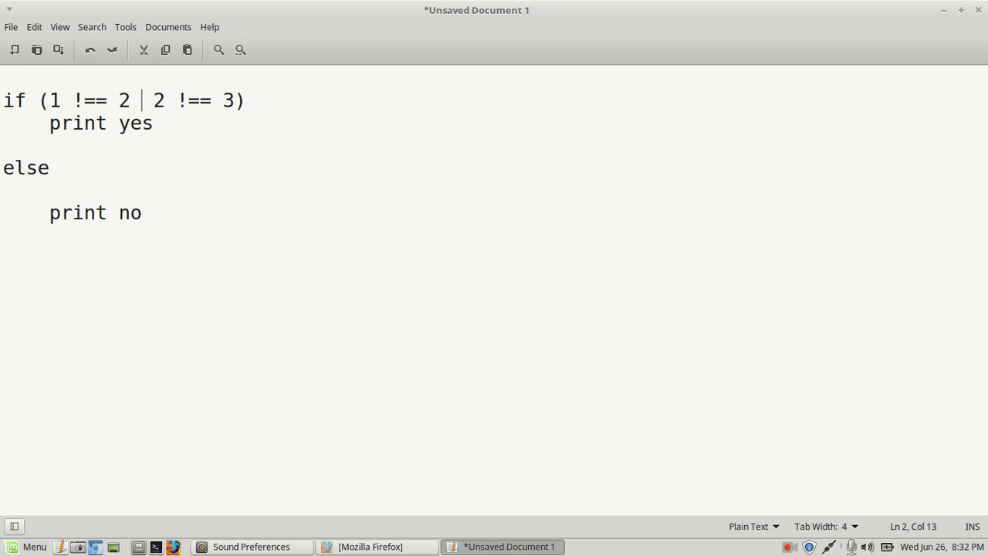
type("|")
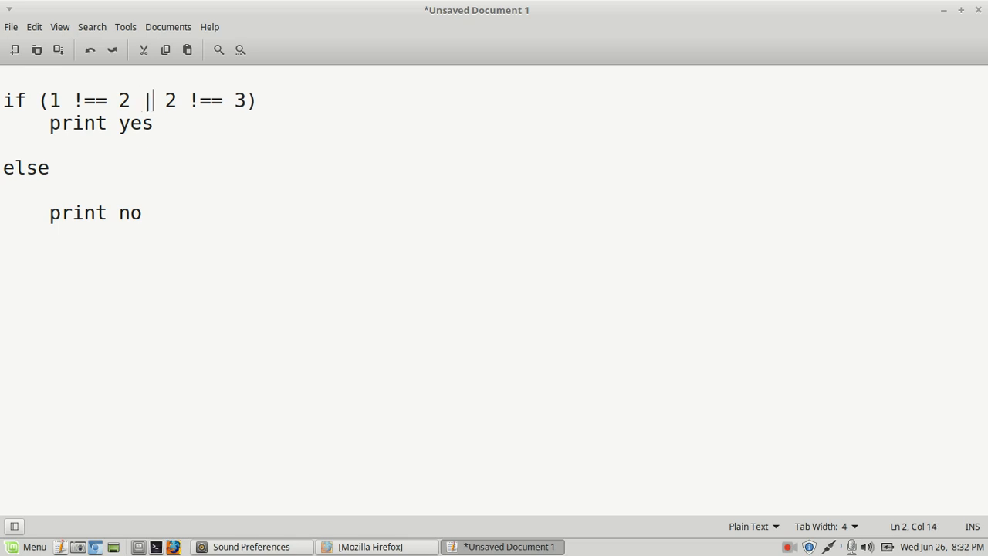
type("|")
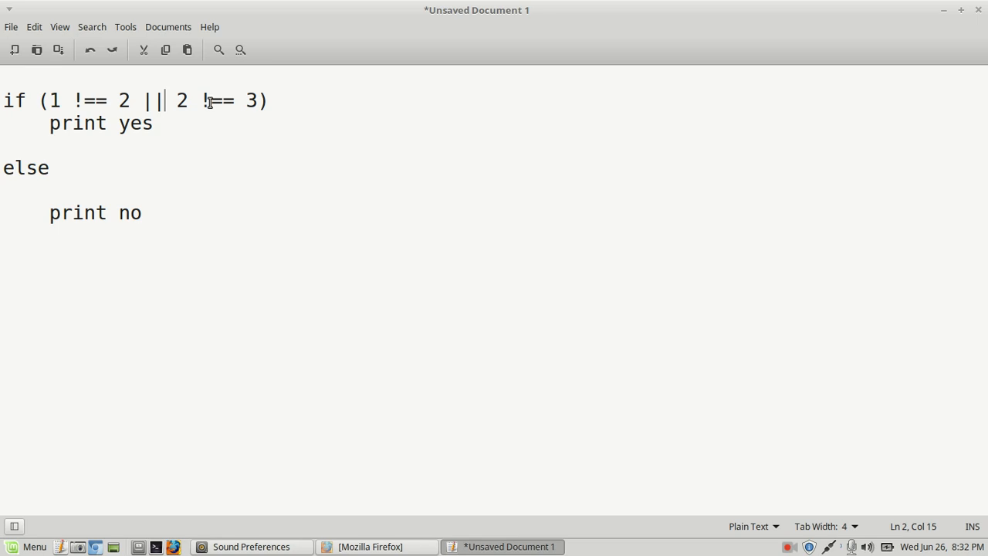
mouse_move(88, 104)
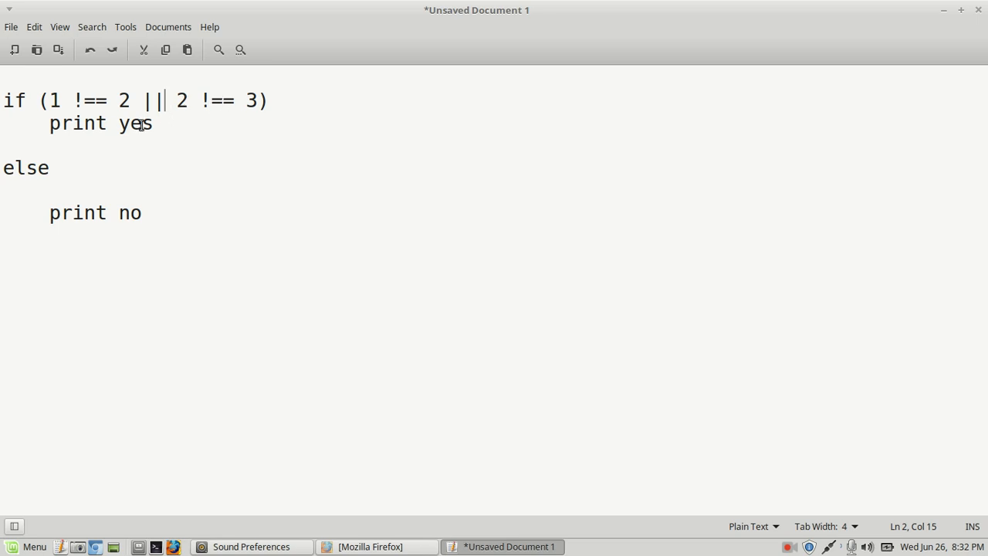
mouse_move(920, 6)
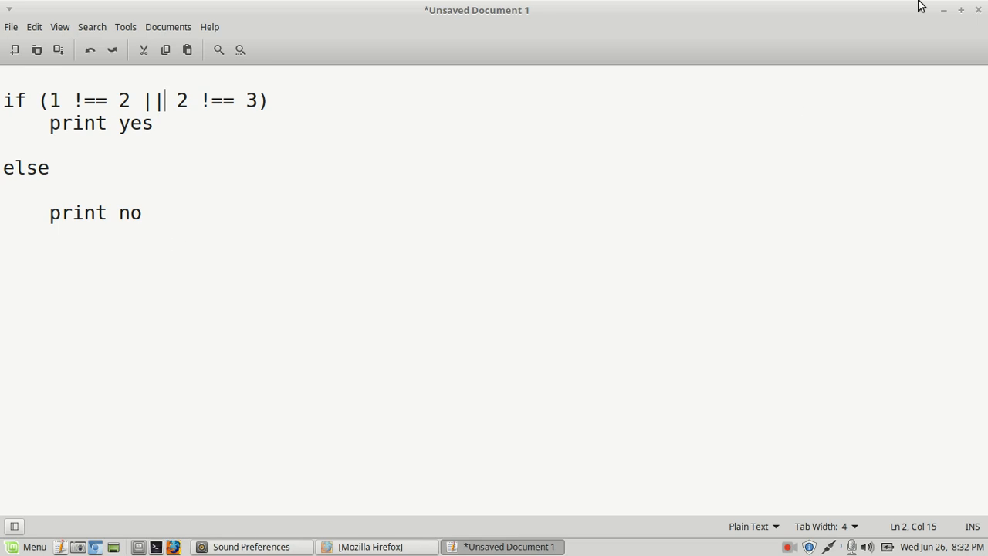
mouse_move(983, 9)
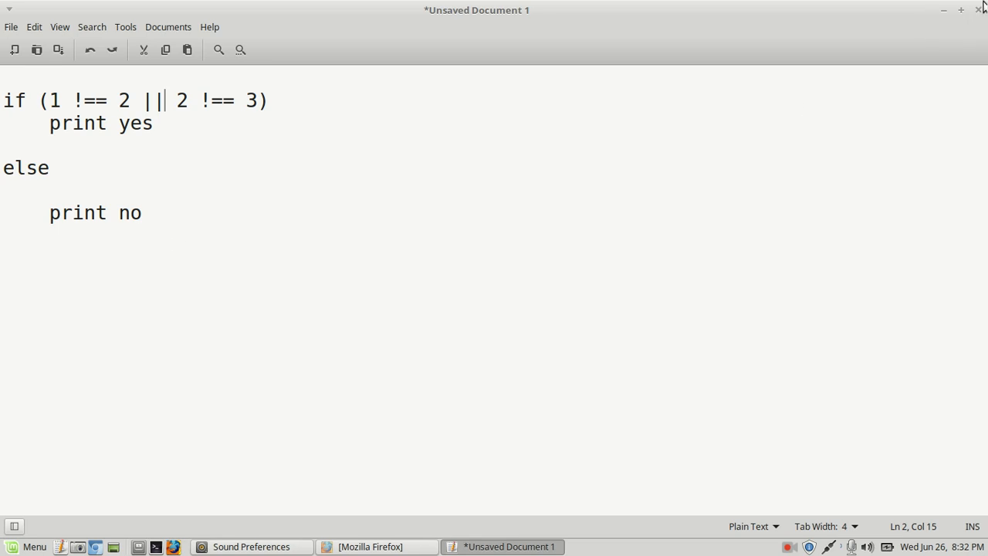
mouse_move(979, 8)
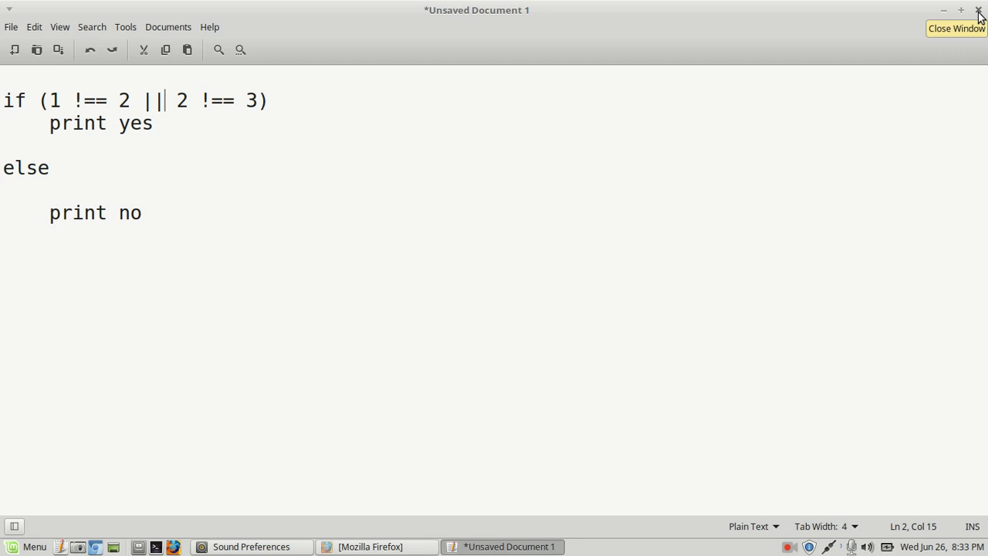
Step: Close the pseudo-code document without saving and return to the Firefox operators page
left_click(979, 10)
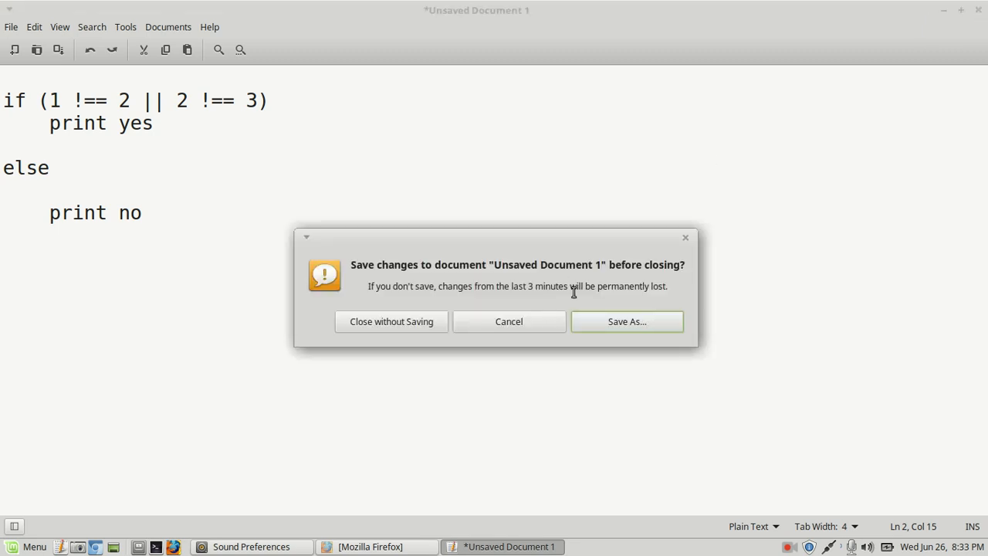
left_click(390, 321)
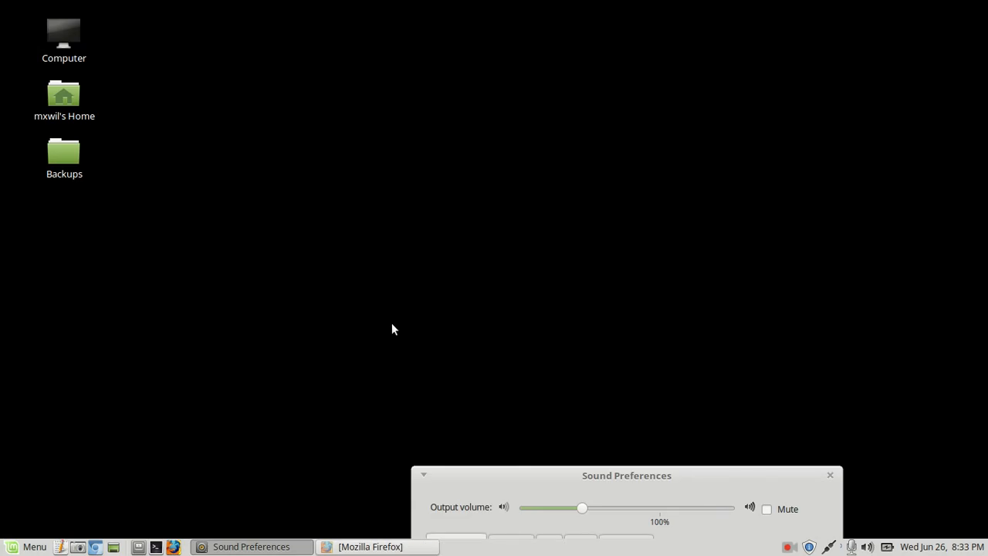
left_click(376, 546)
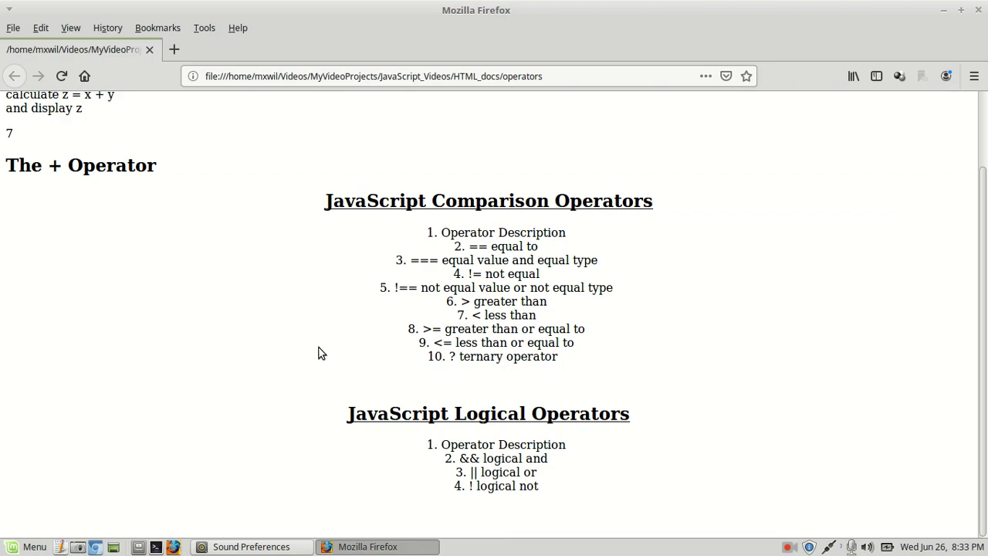
Step: Scroll up and review the x, y, z calculation lines
scroll("up", 3)
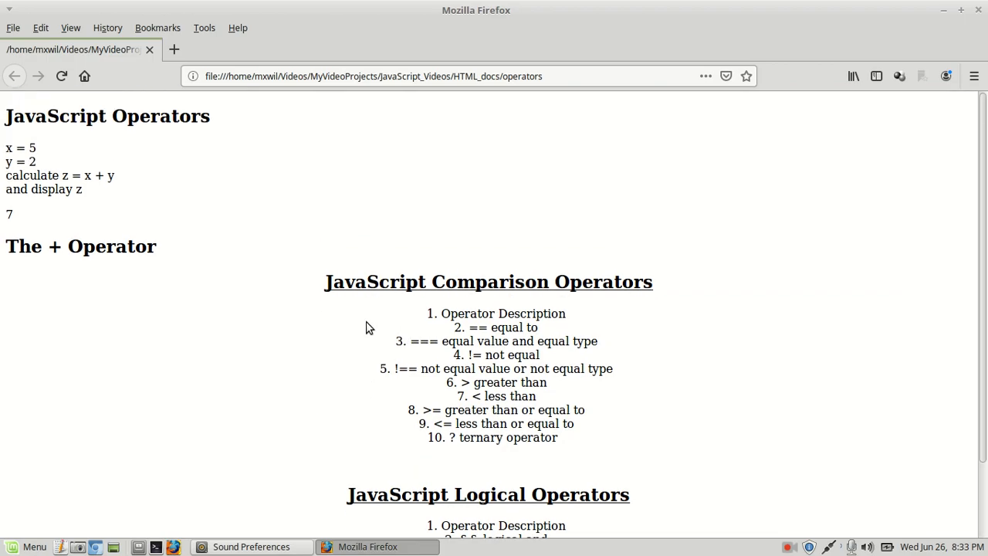
mouse_move(94, 152)
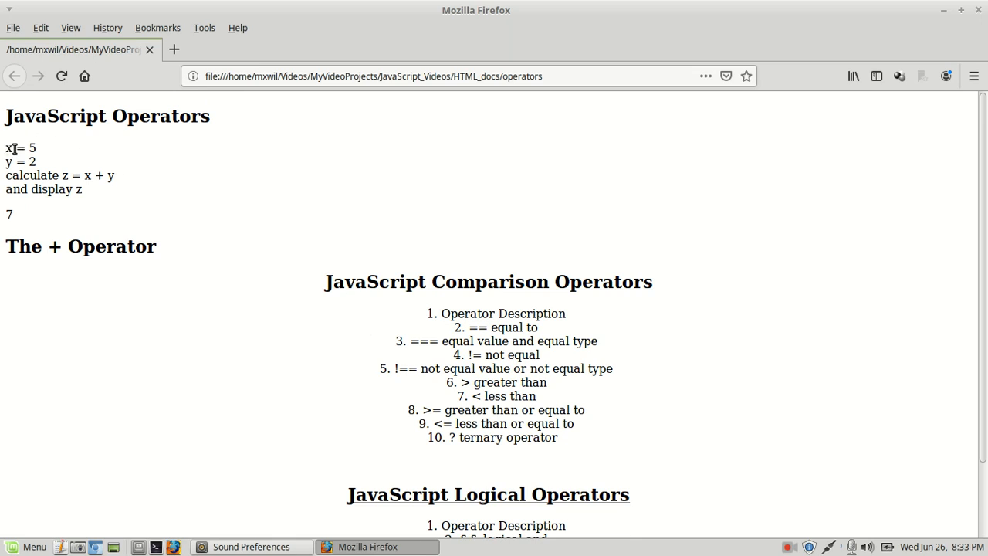
left_click_drag(12, 149, 81, 189)
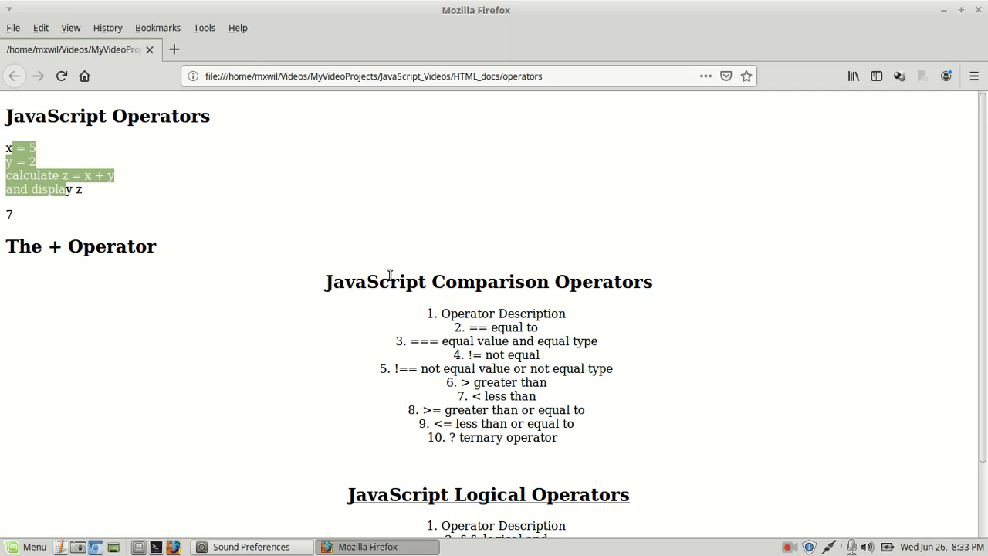
left_click(417, 281)
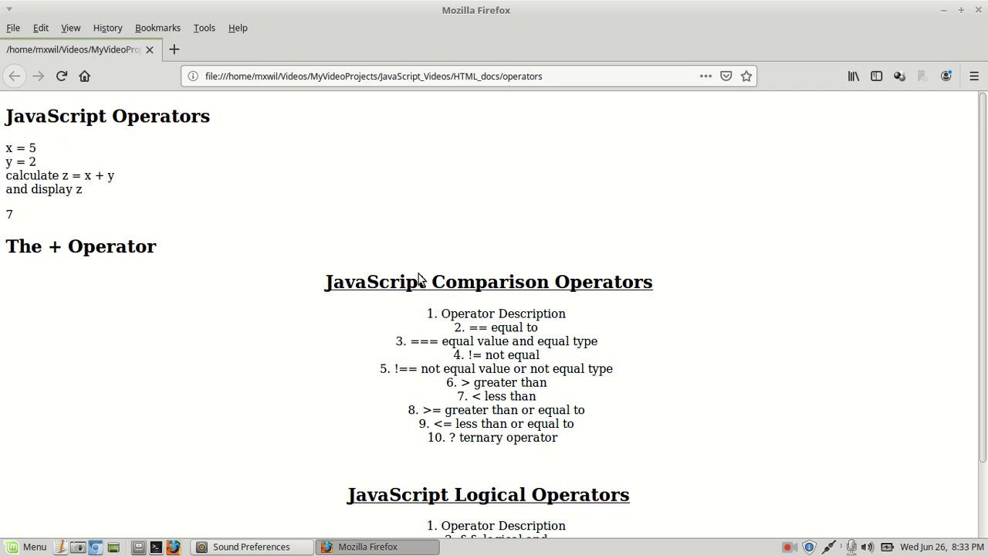
mouse_move(599, 410)
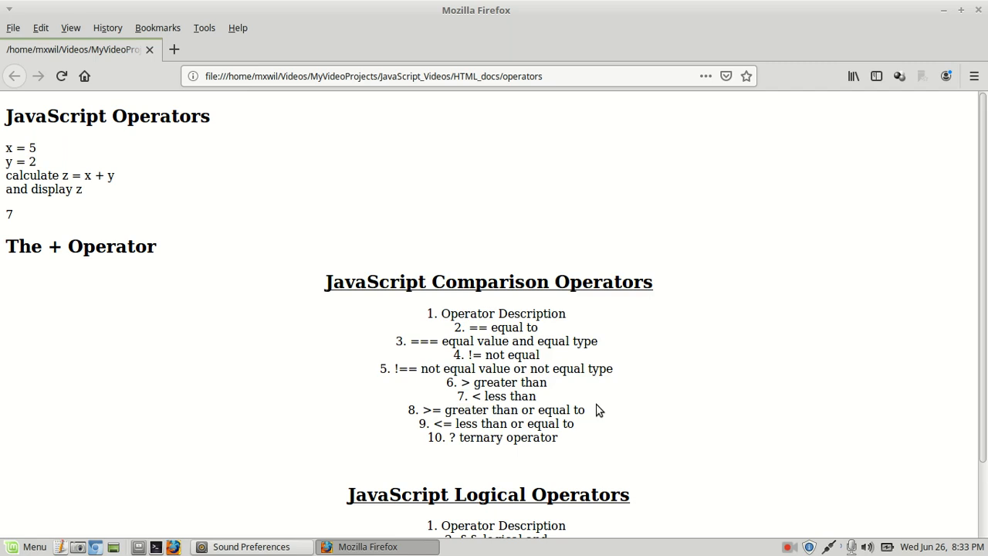
Step: Review the JavaScript Logical Operators list, then close Firefox
scroll("down", 3)
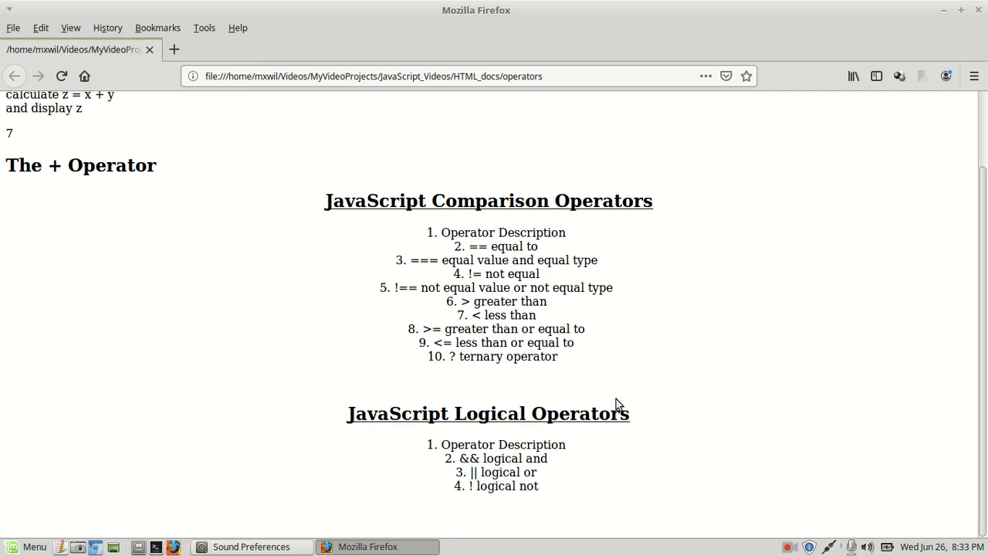
mouse_move(545, 494)
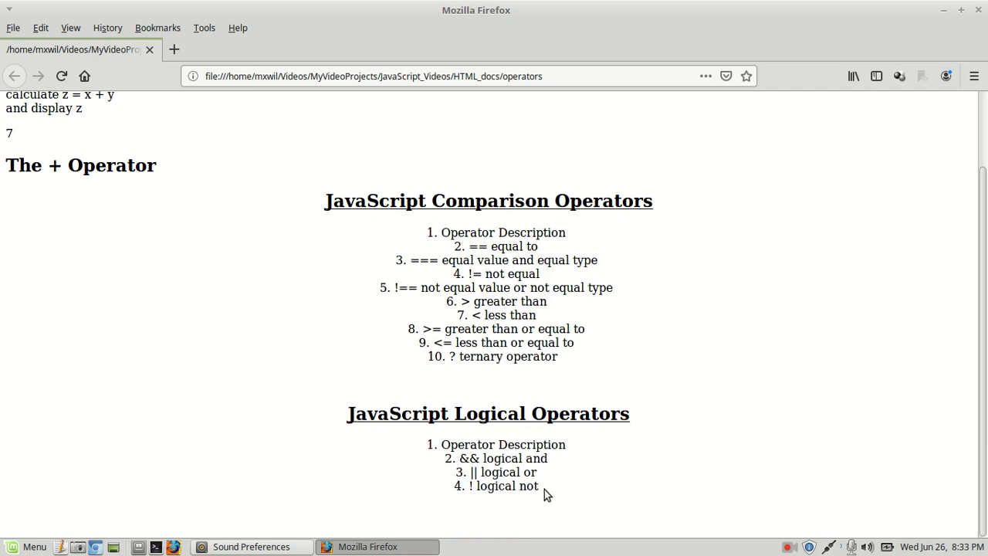
left_click_drag(367, 413, 540, 486)
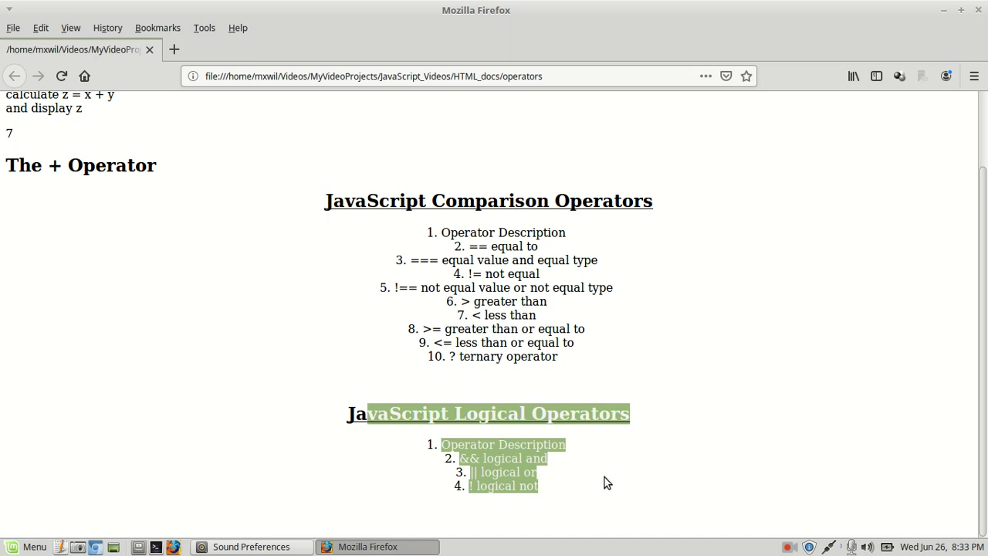
left_click(603, 481)
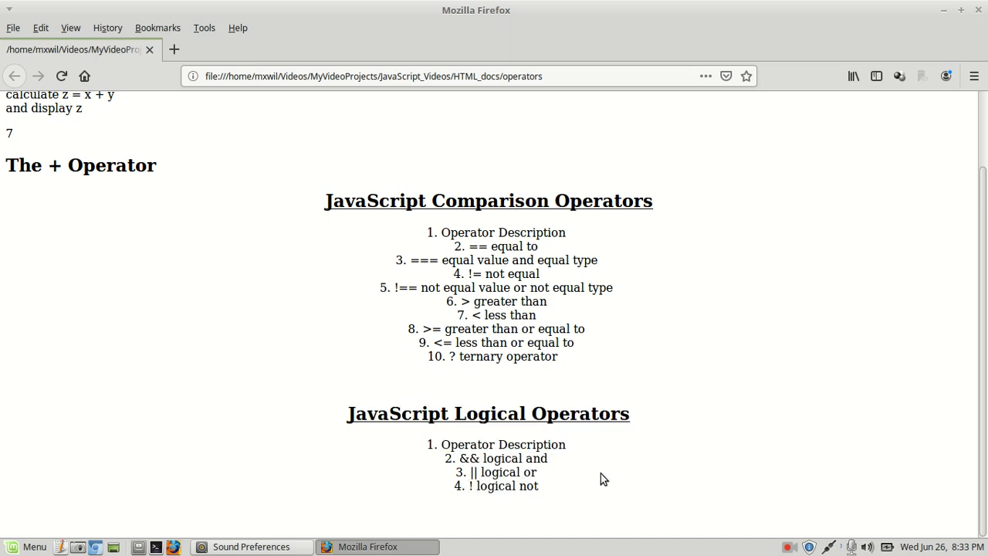
mouse_move(956, 16)
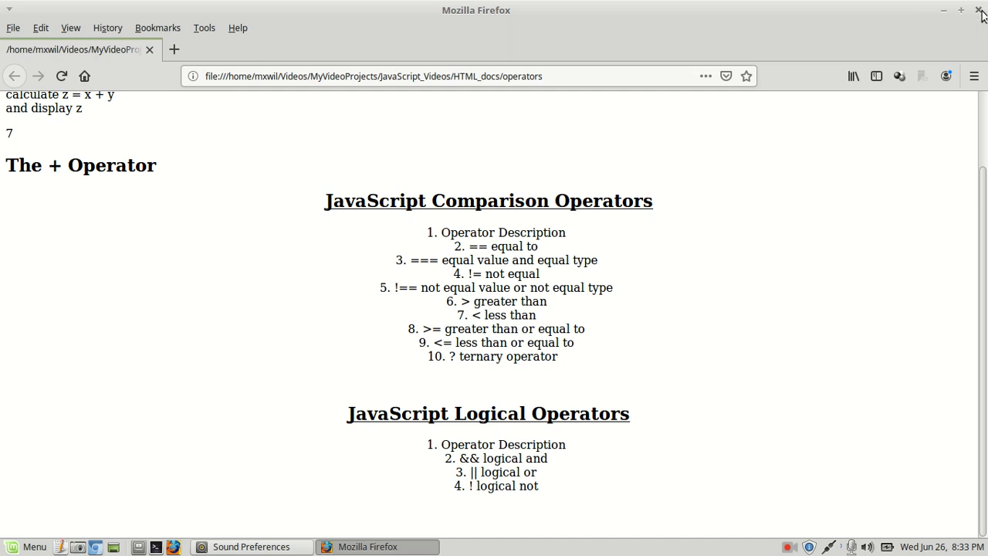
left_click(980, 8)
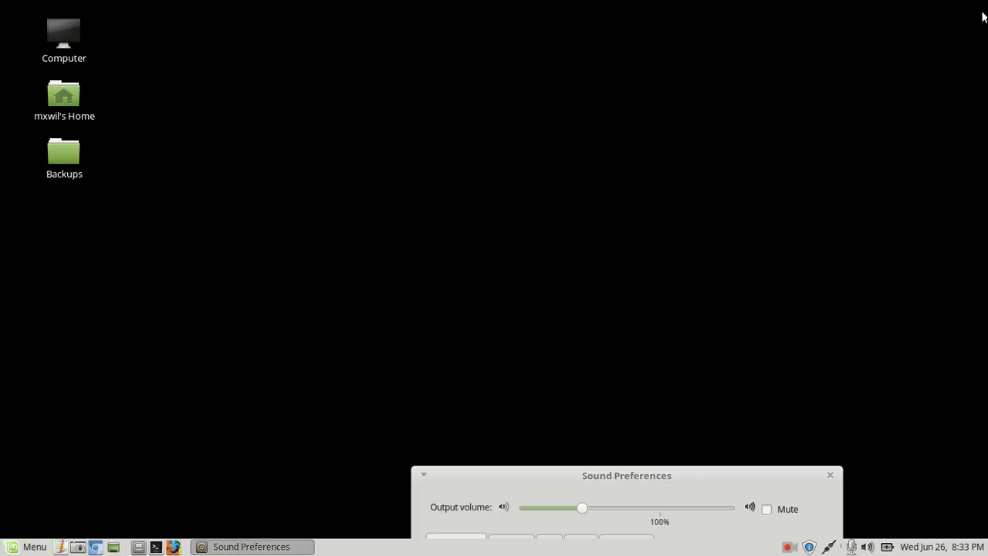
mouse_move(786, 152)
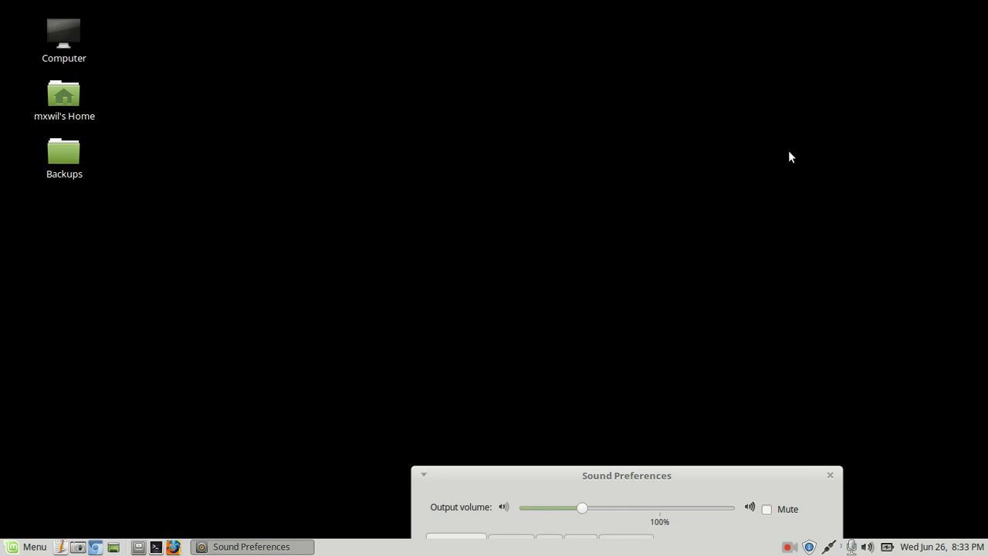
mouse_move(777, 332)
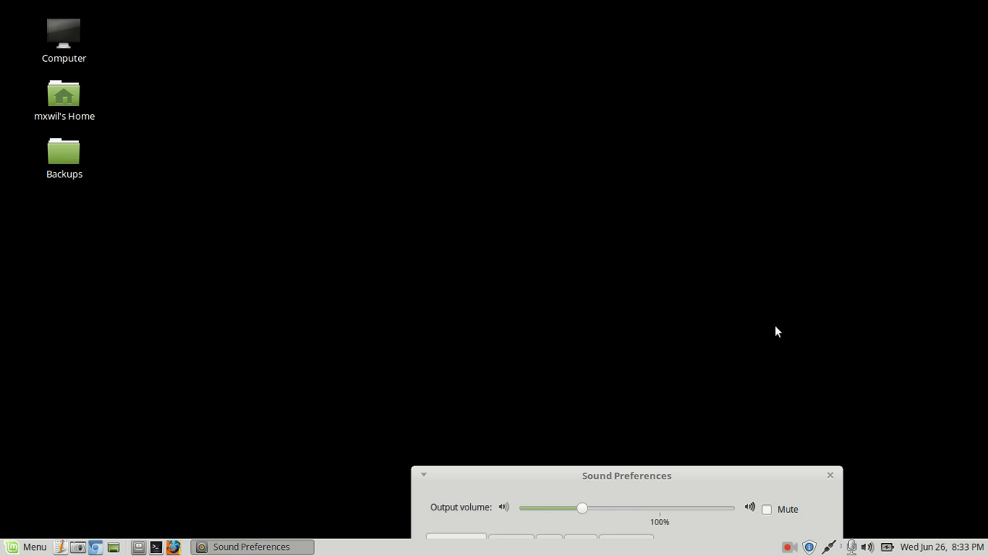
mouse_move(822, 370)
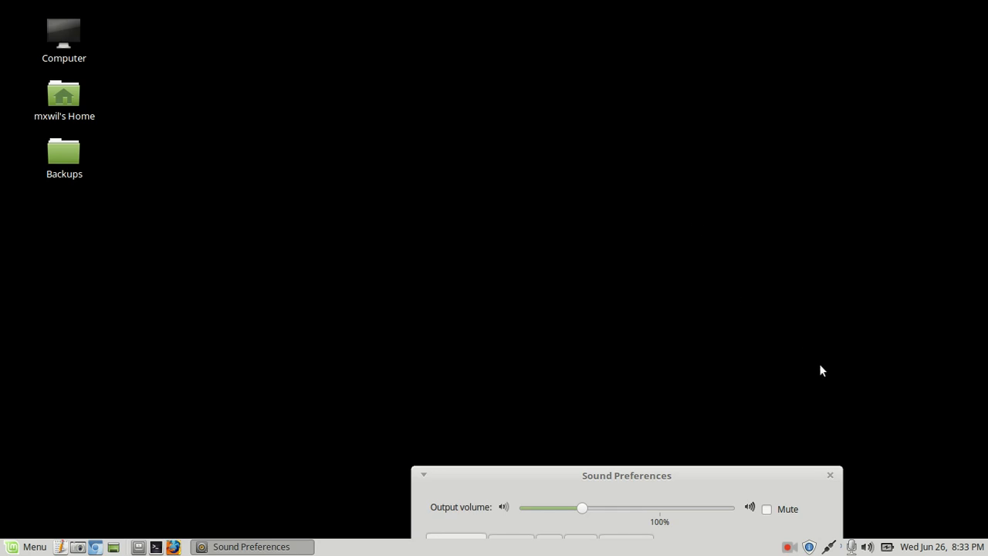
mouse_move(899, 419)
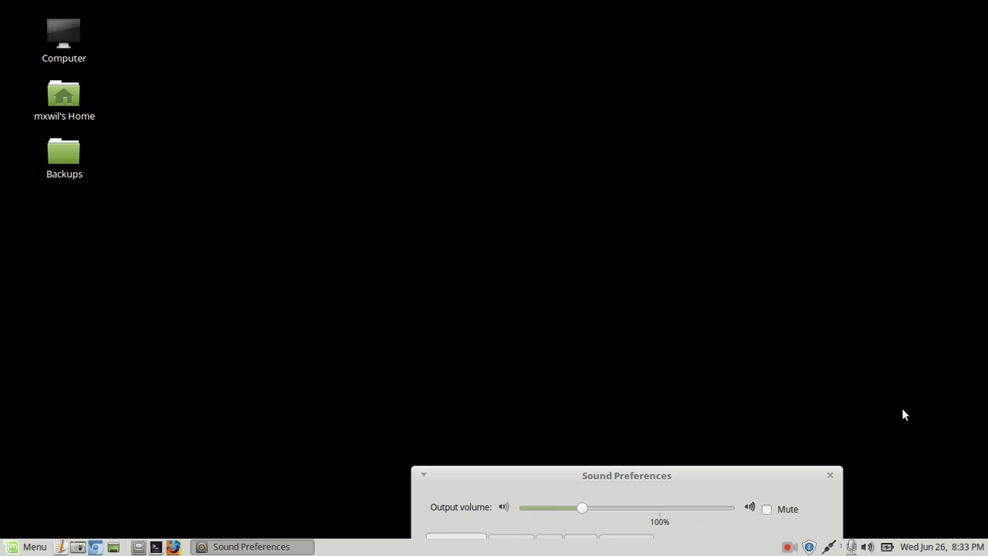
mouse_move(800, 544)
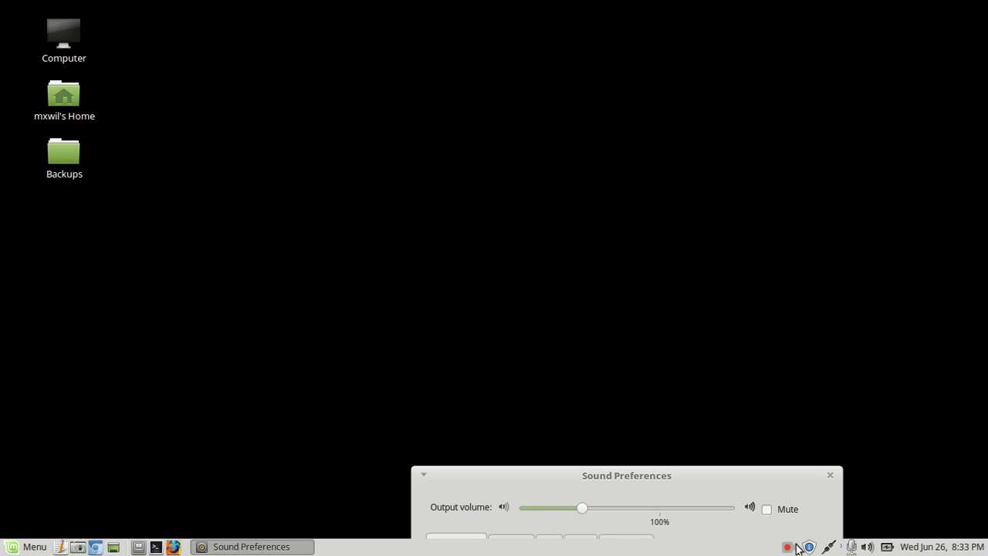